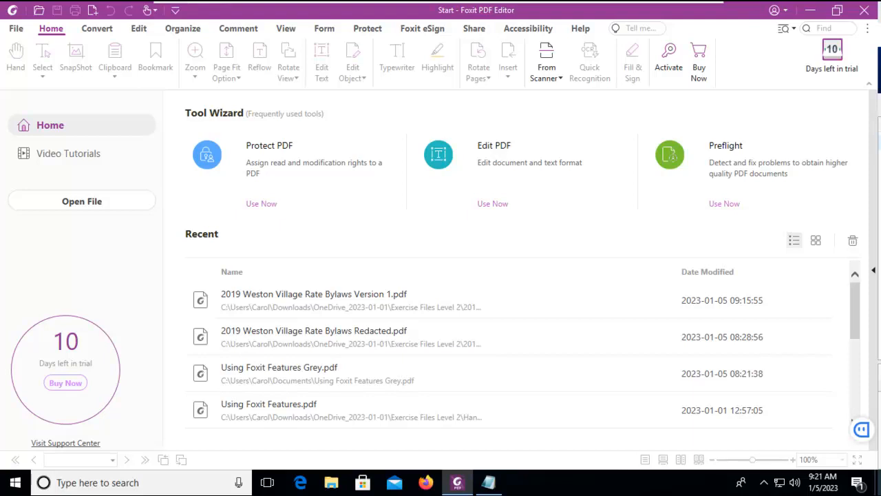
mouse_move(285, 28)
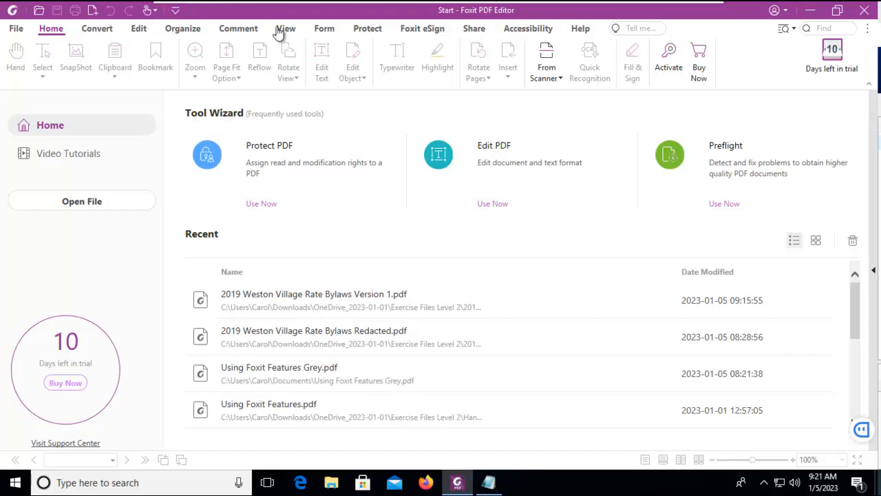
mouse_move(198, 6)
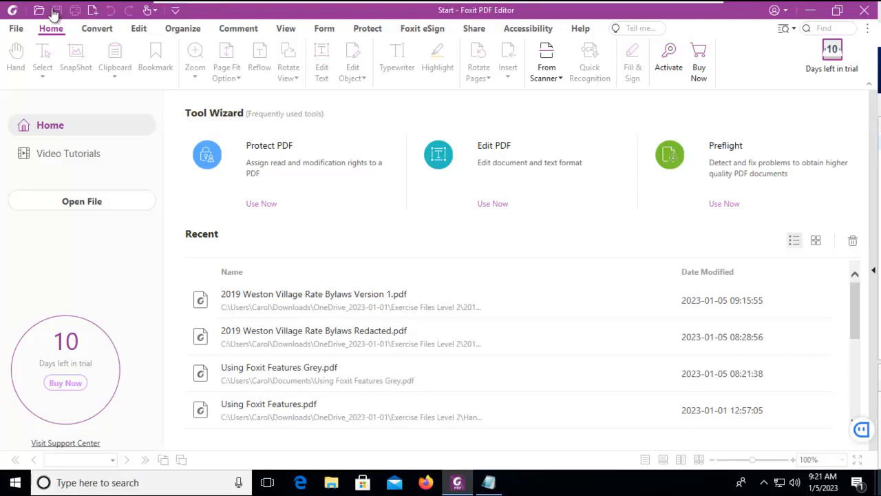
mouse_move(155, 56)
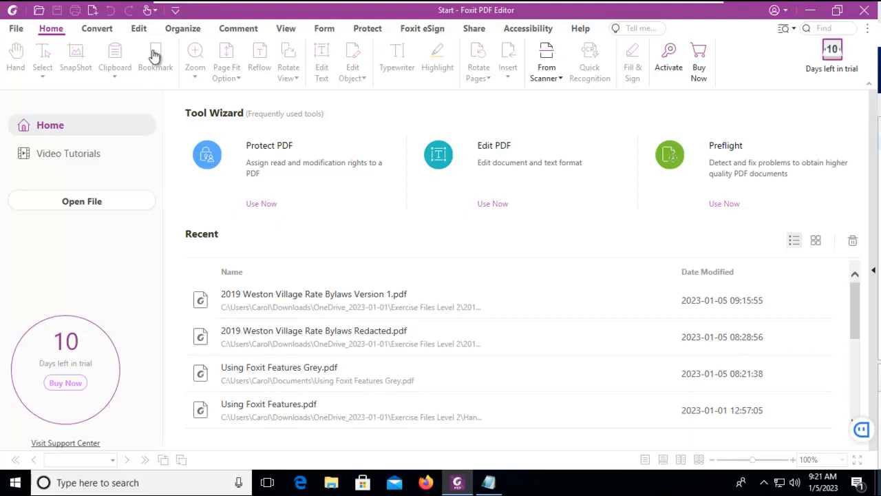
mouse_move(567, 153)
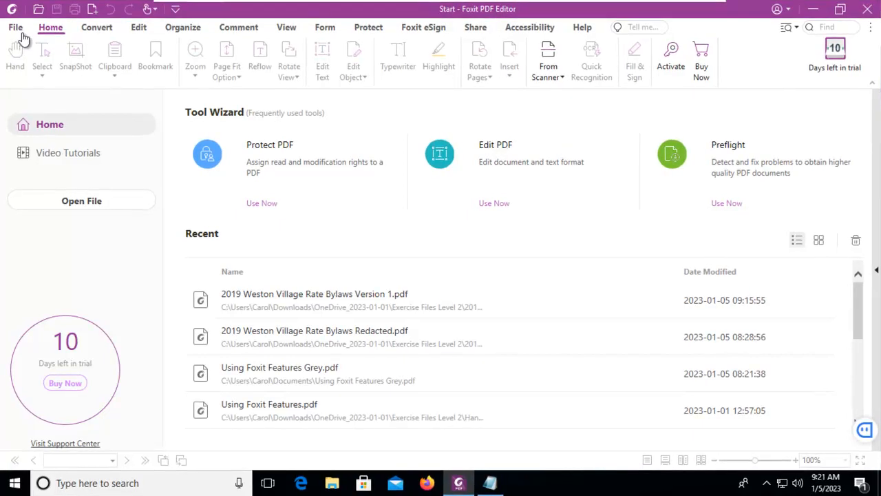
Step: Show the File backstage view listing Recent Documents
left_click(15, 27)
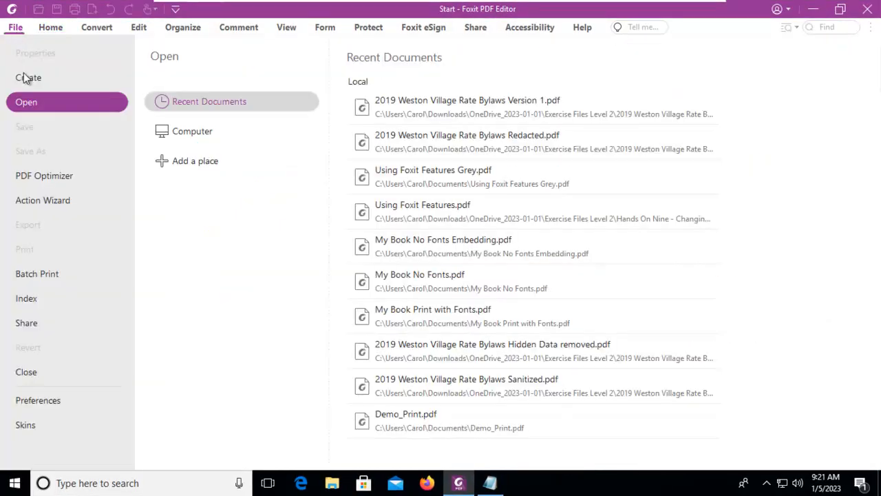
mouse_move(34, 226)
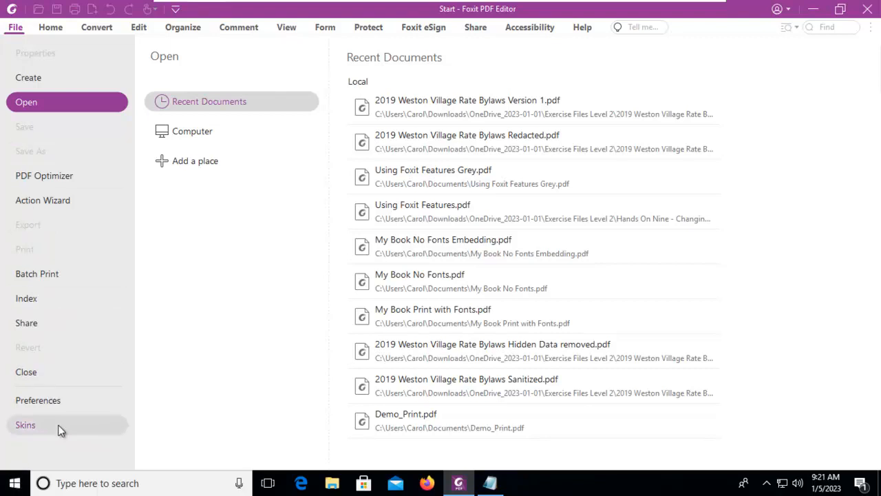
mouse_move(124, 400)
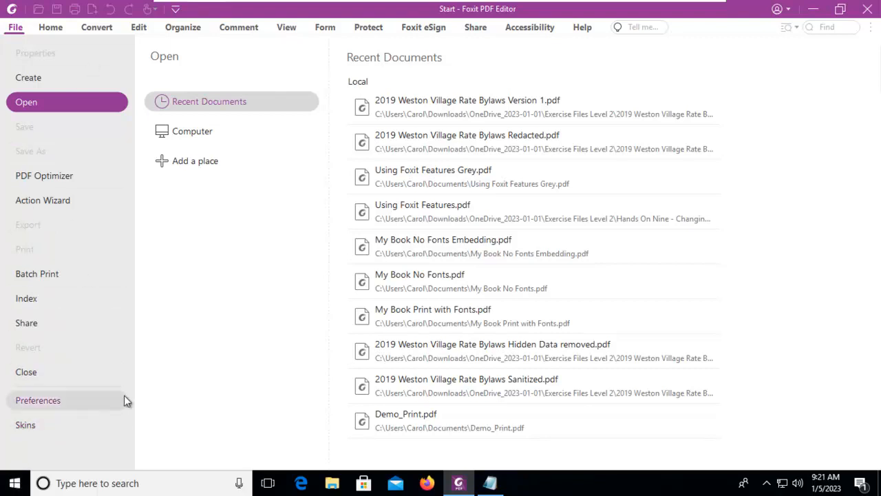
mouse_move(37, 267)
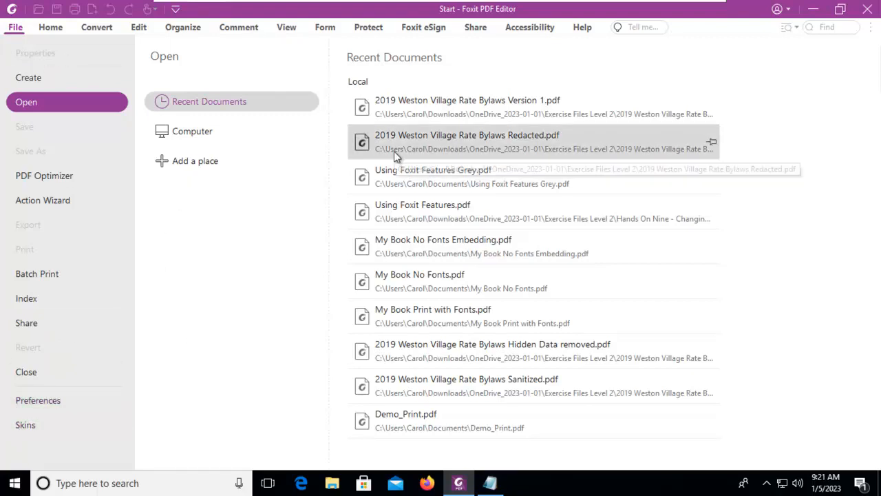
Step: Leave the file view and bring up the Customize Ribbon settings
left_click(50, 27)
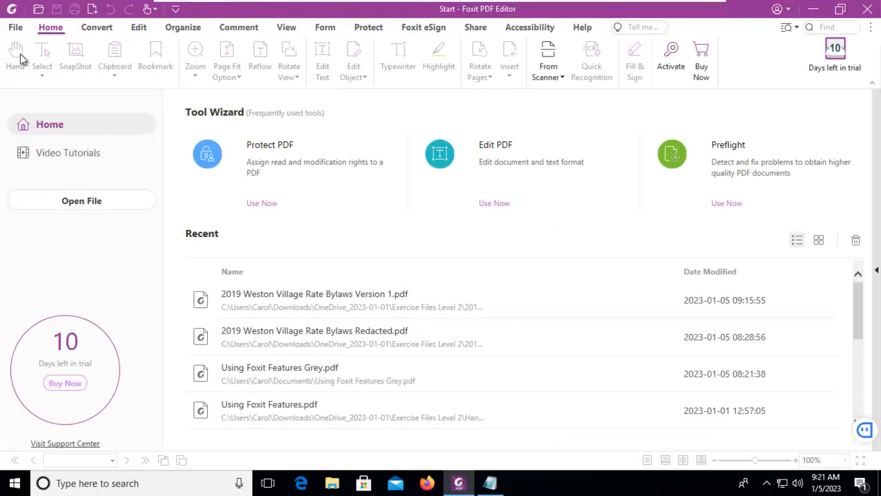
mouse_move(627, 80)
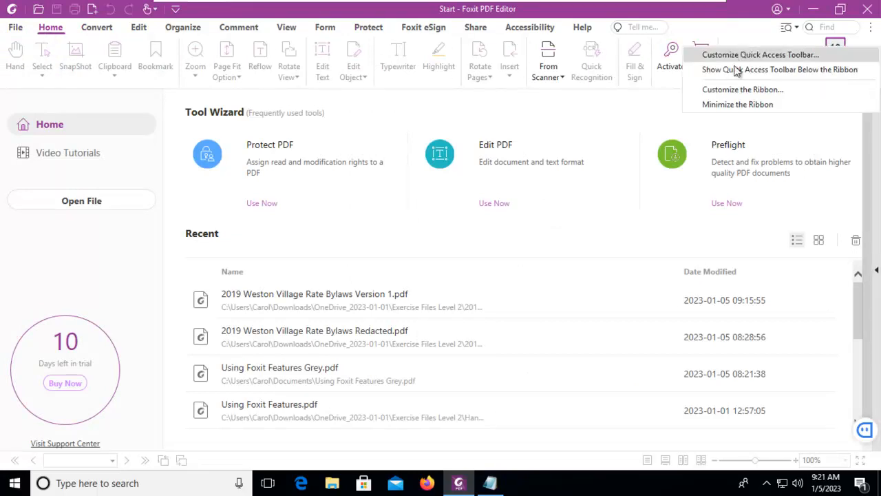
left_click(742, 90)
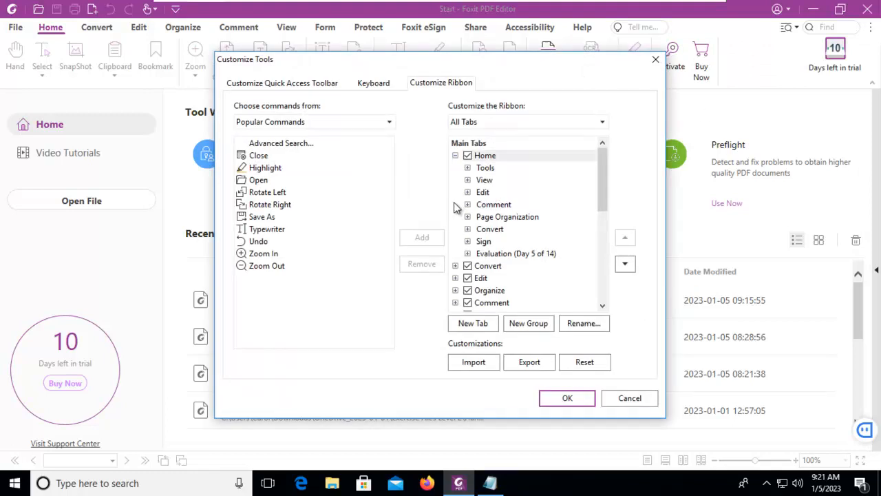
mouse_move(444, 89)
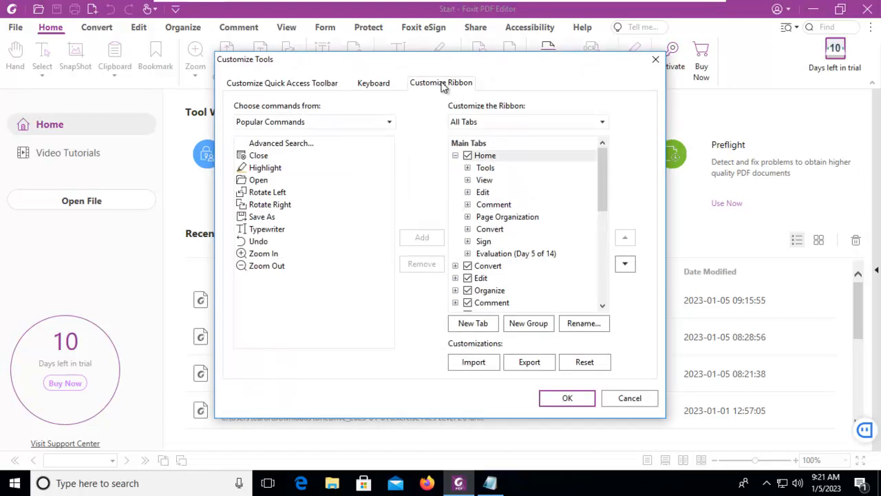
mouse_move(482, 224)
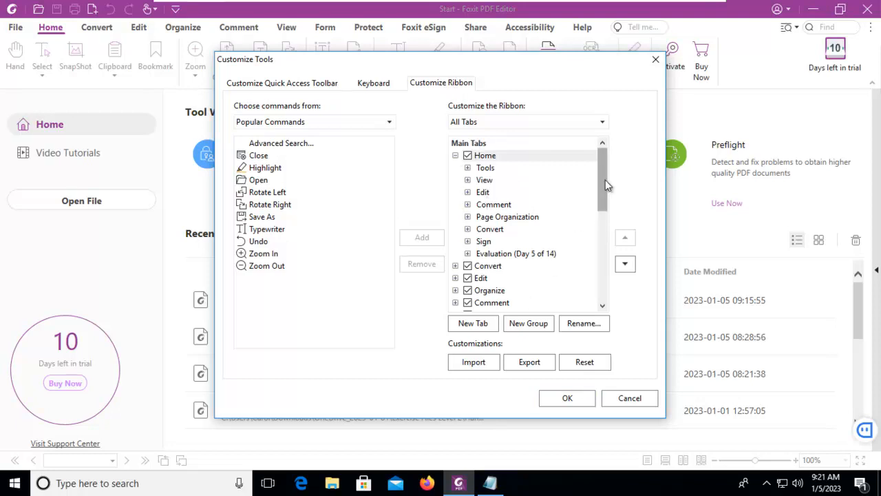
Step: Locate the My Tools (Custom) tab in Main Tabs and expand it to show its Tools group
scroll("down", 3)
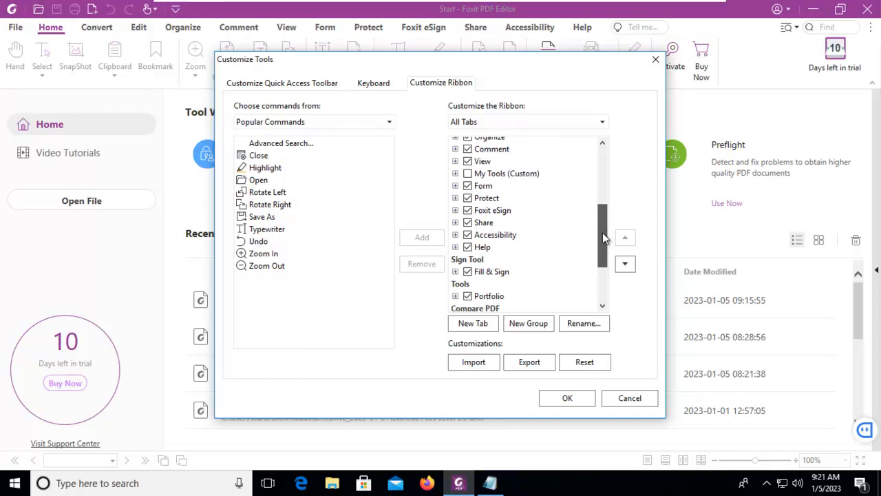
scroll("up", 3)
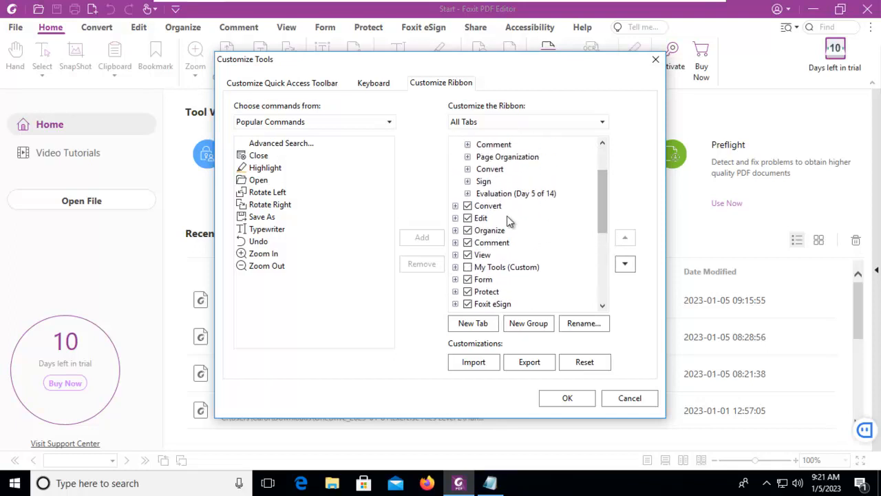
left_click(506, 267)
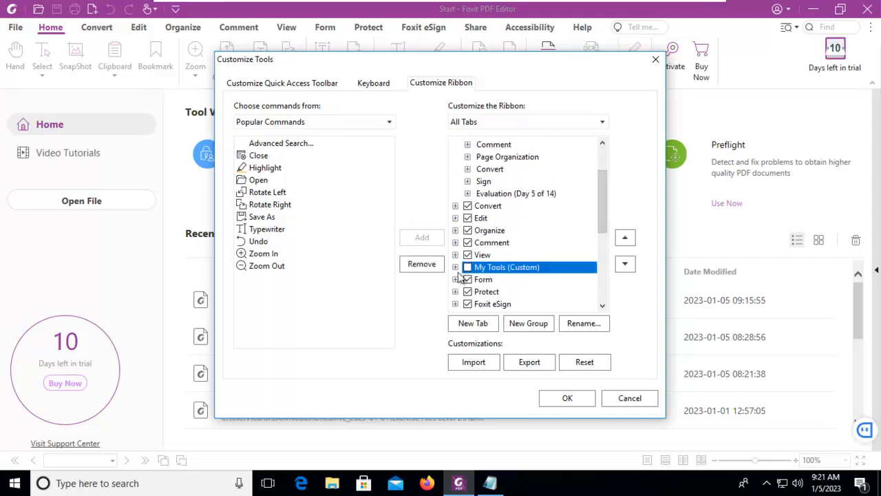
left_click(456, 267)
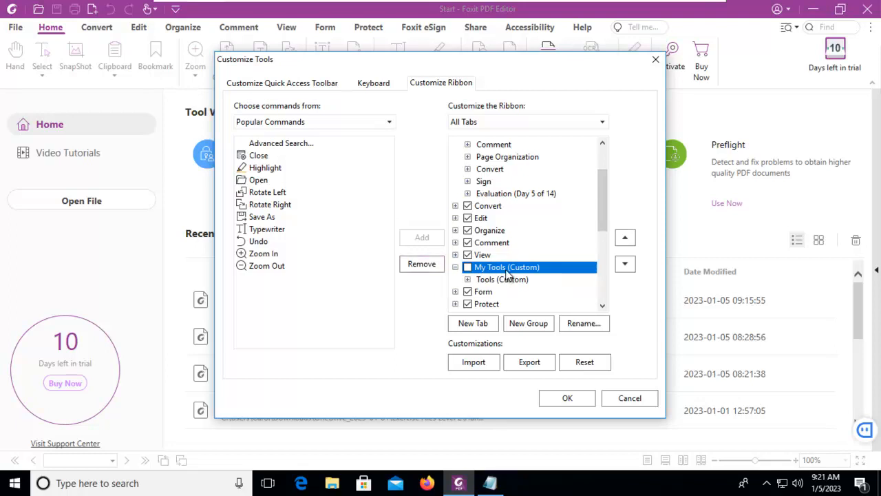
mouse_move(596, 355)
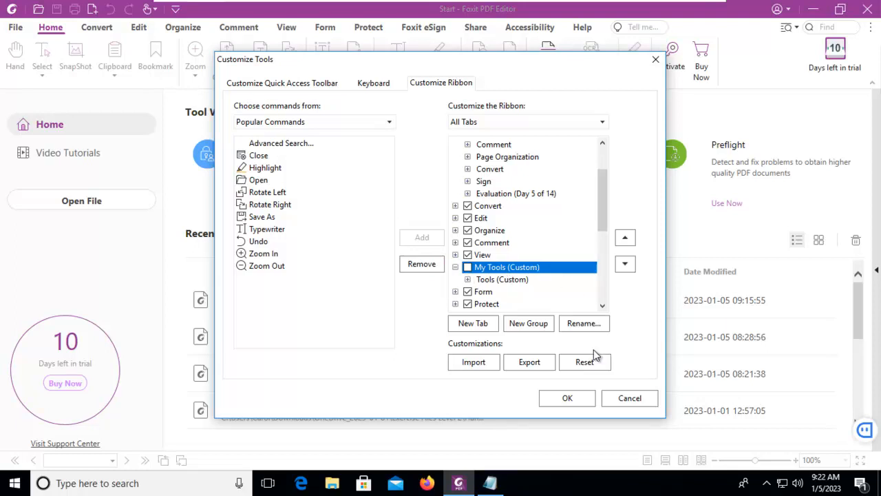
Step: Reset all existing ribbon customizations and create a new custom tab
left_click(584, 362)
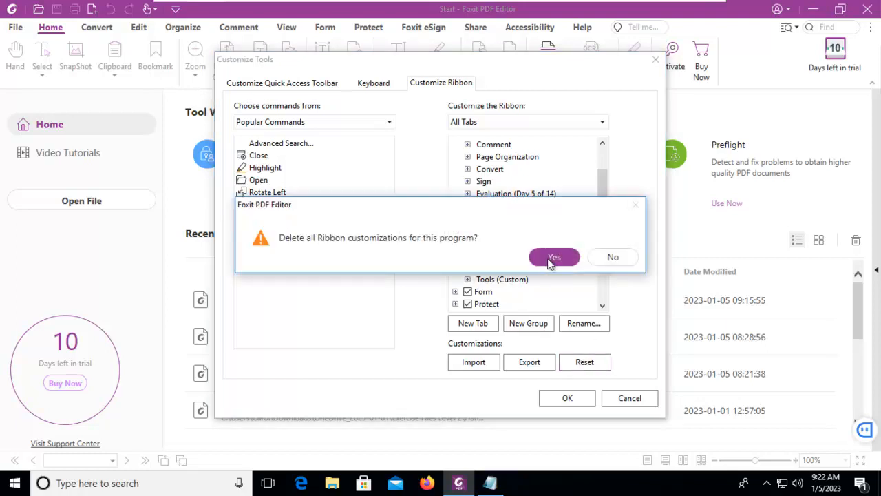
left_click(555, 257)
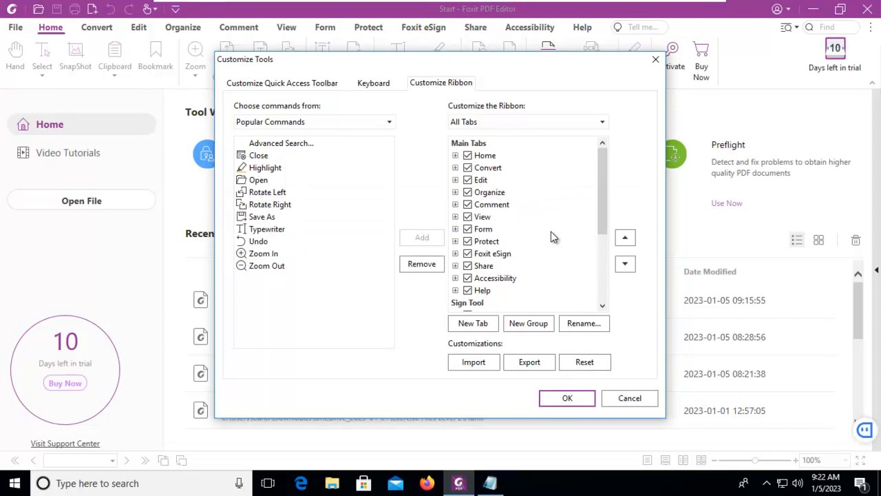
left_click(473, 323)
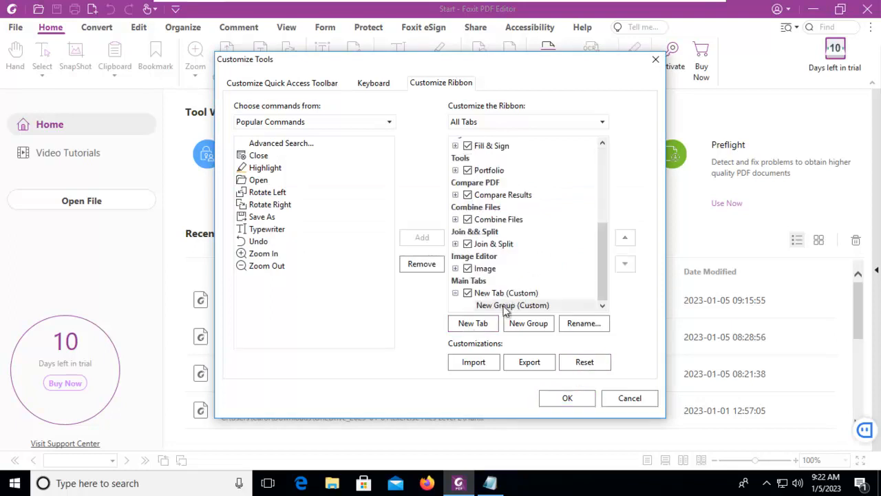
Step: Rename the new custom tab to 'Custom Tools'
left_click(506, 293)
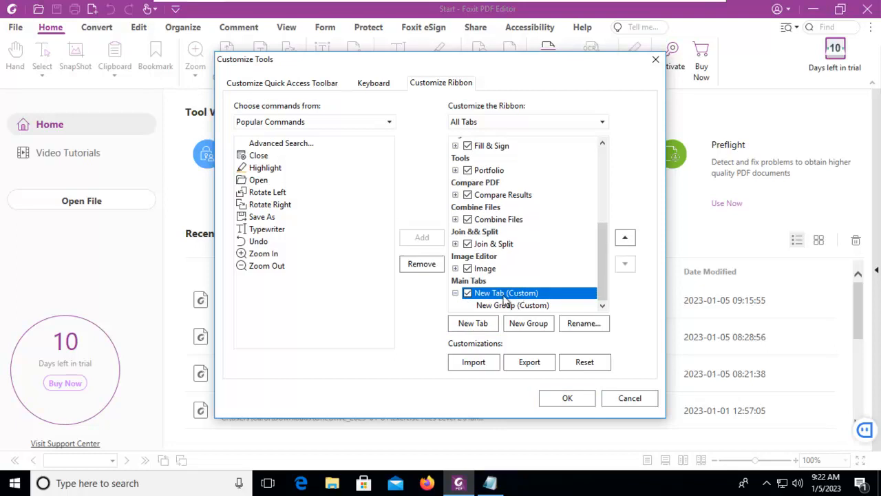
right_click(507, 293)
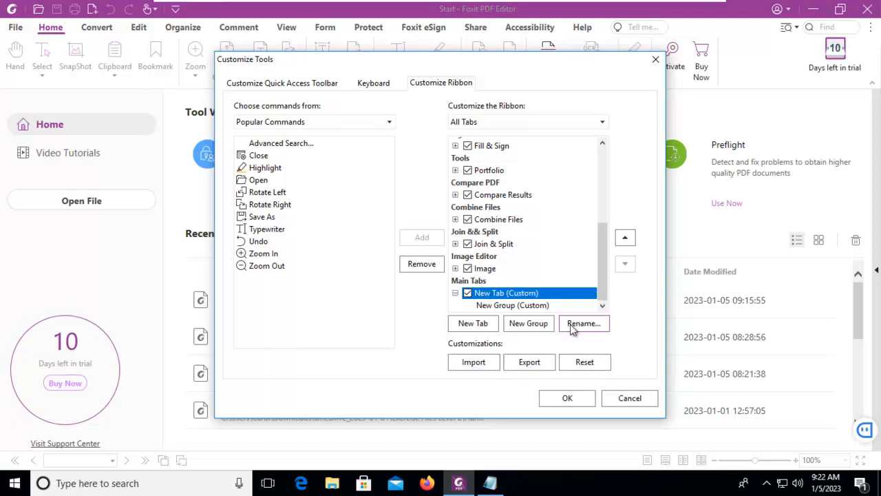
left_click(584, 323)
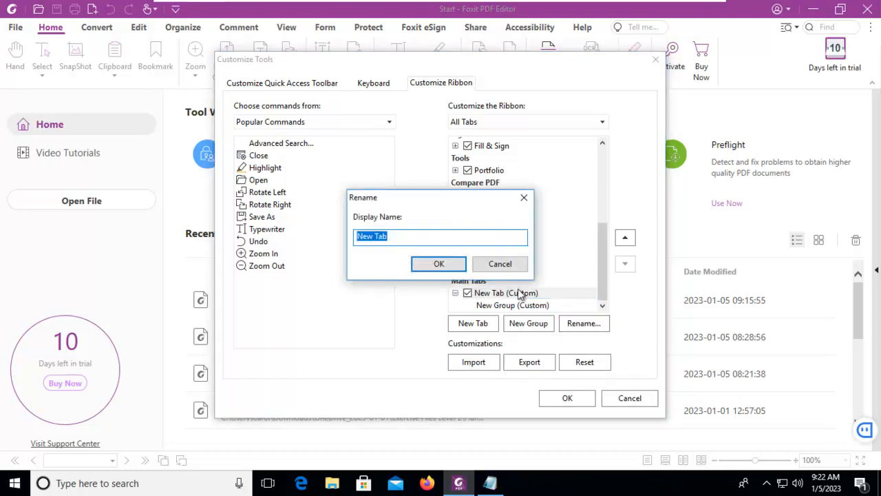
type("Custom Tools")
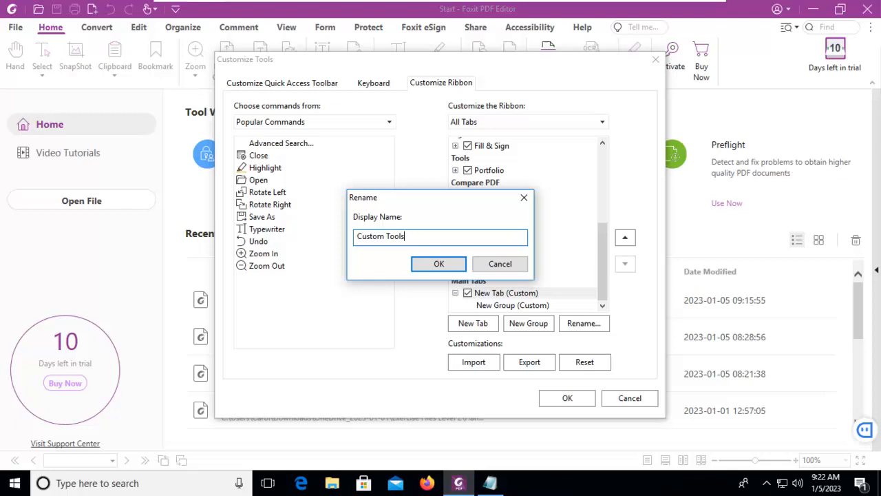
left_click(438, 264)
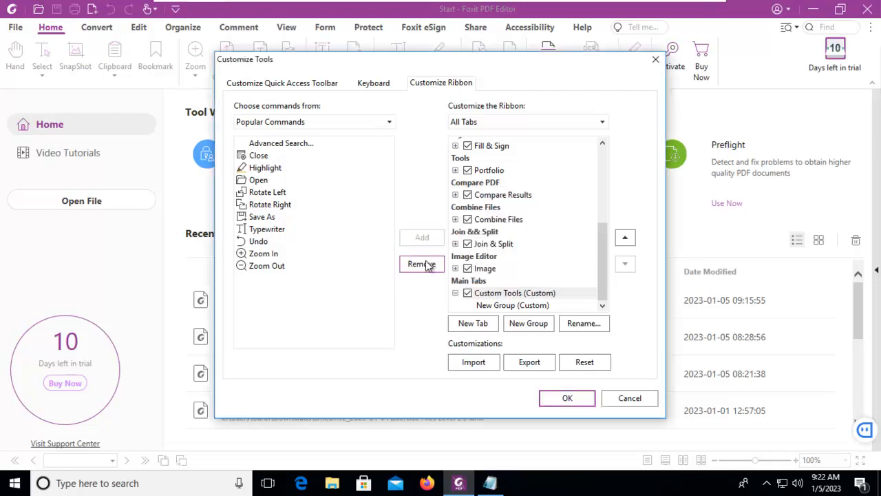
Step: Name the first group 'Editing' and add a second group named 'Reviewing'
left_click(512, 305)
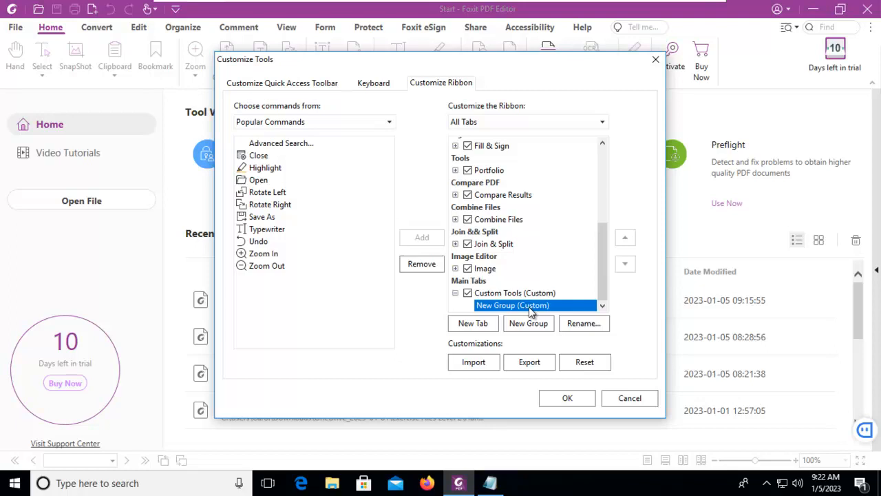
left_click(584, 323)
type("Editing")
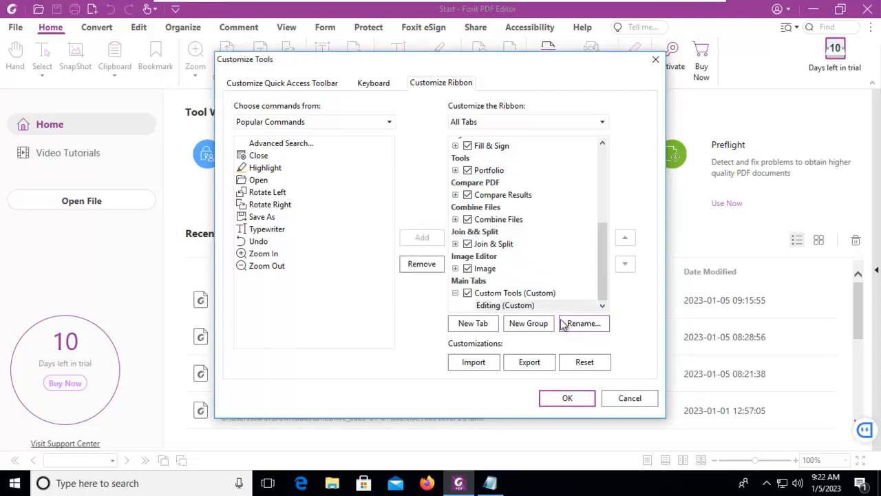
left_click(514, 293)
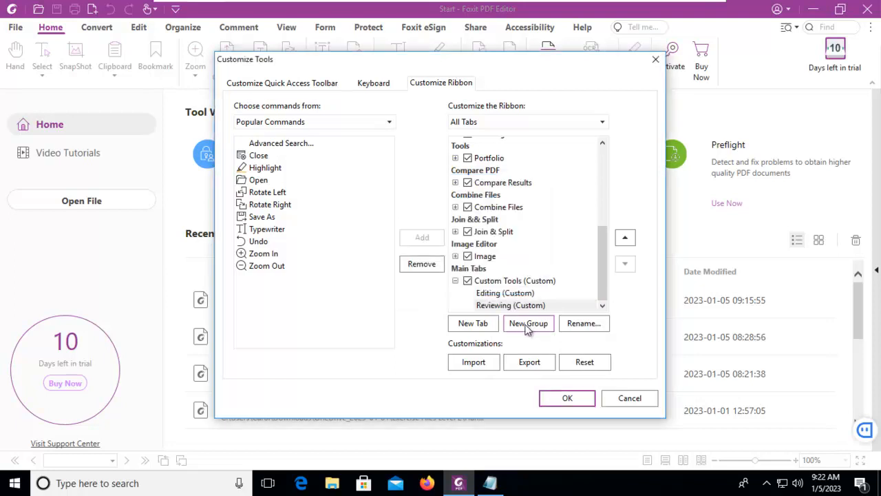
left_click(504, 293)
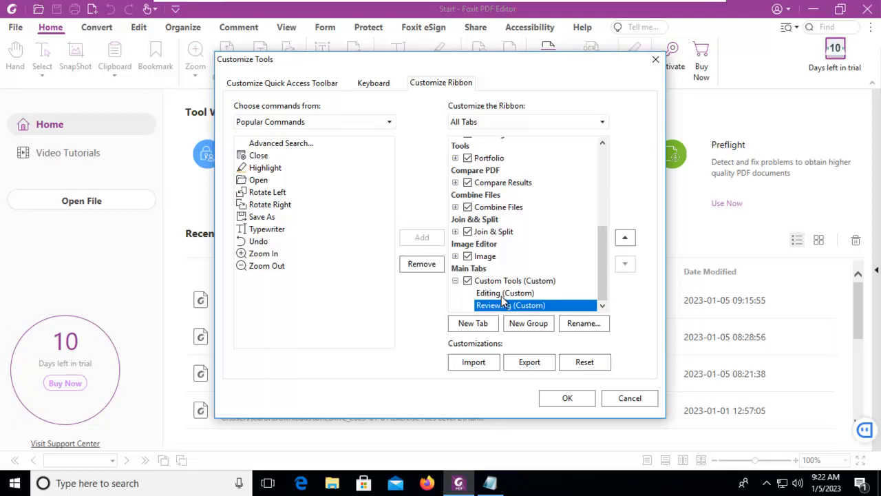
left_click(514, 281)
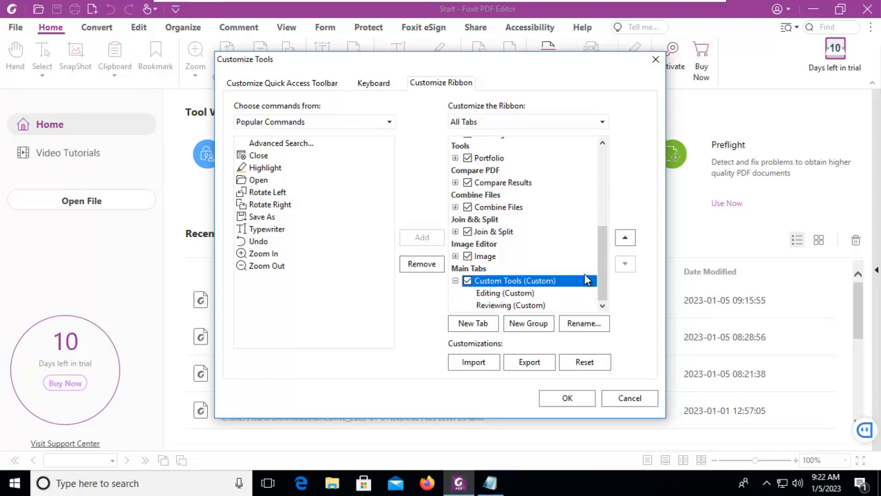
Step: Select the Editing group and list All Commands as the command source
left_click(505, 293)
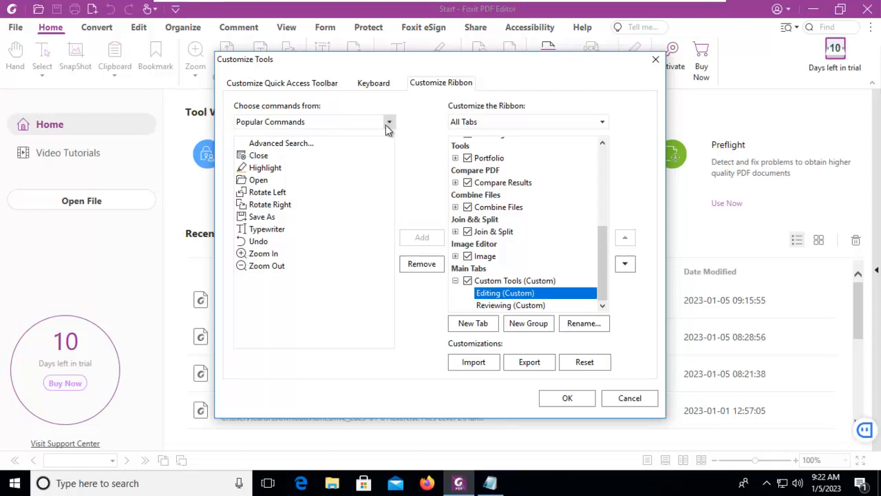
left_click(390, 122)
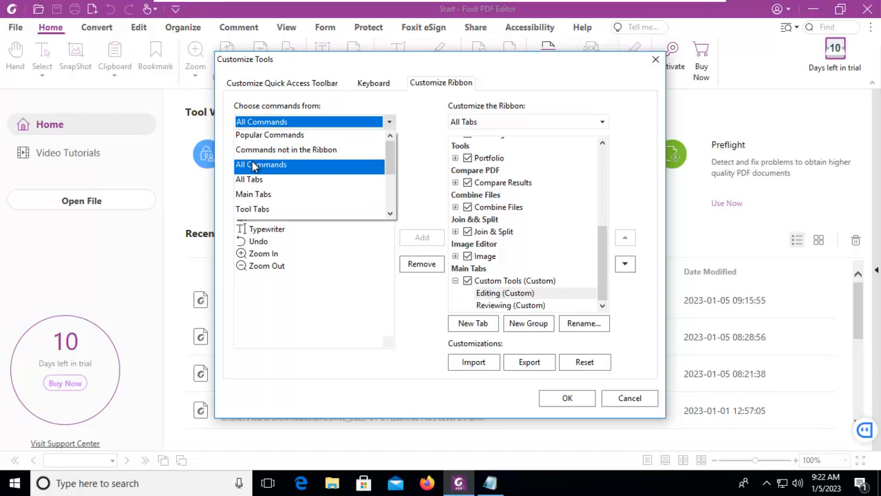
left_click(261, 164)
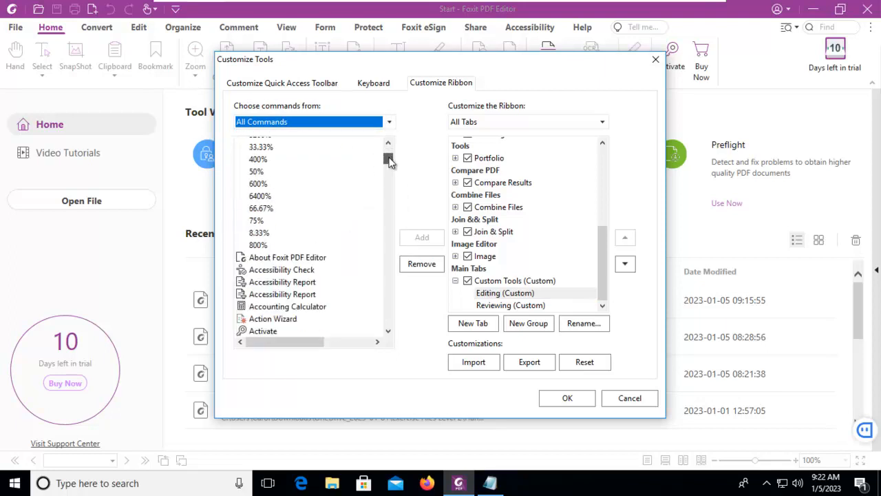
Step: Add Add Files, Add Folder, Add Images, Edit Object and Edit Text to the Editing group
scroll("down", 3)
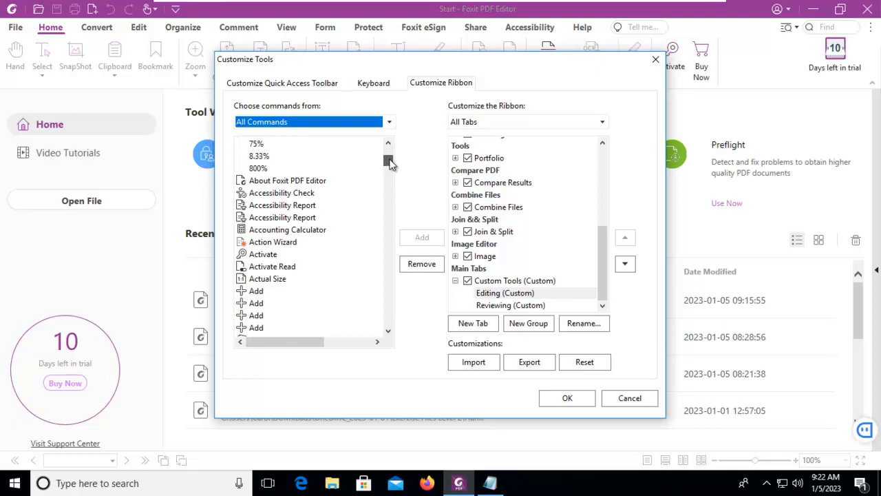
scroll("down", 3)
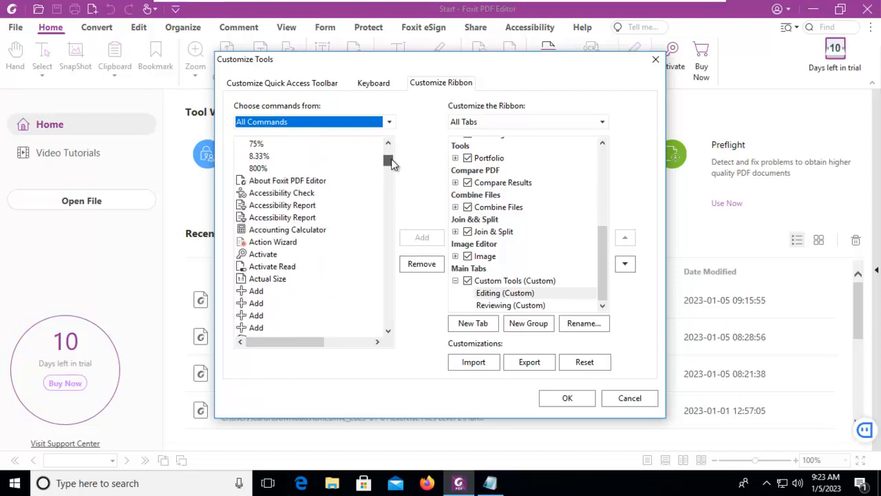
scroll("down", 3)
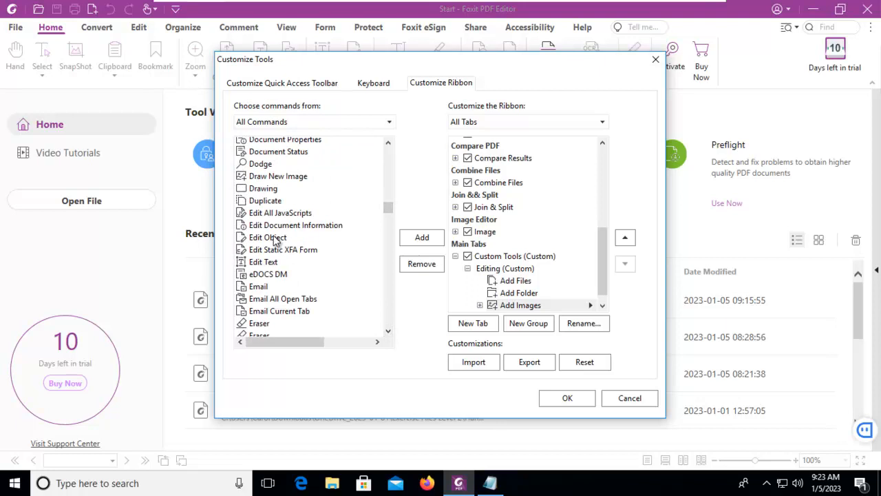
left_click(422, 237)
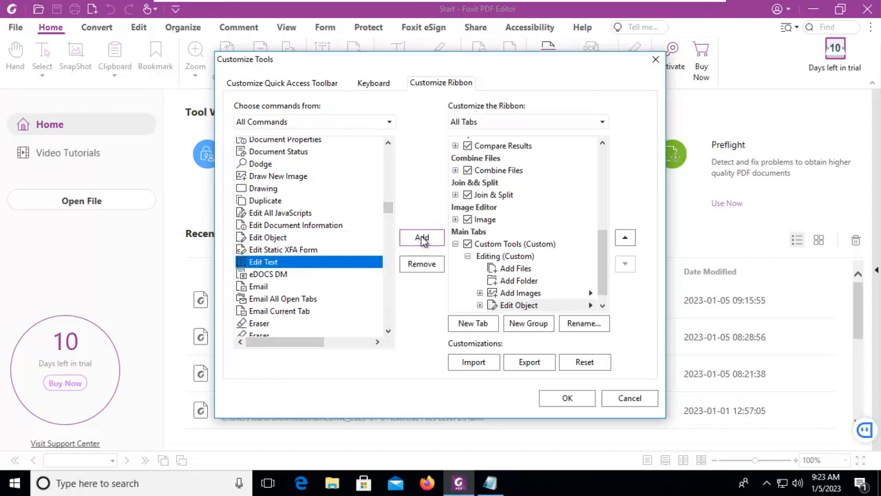
left_click(422, 237)
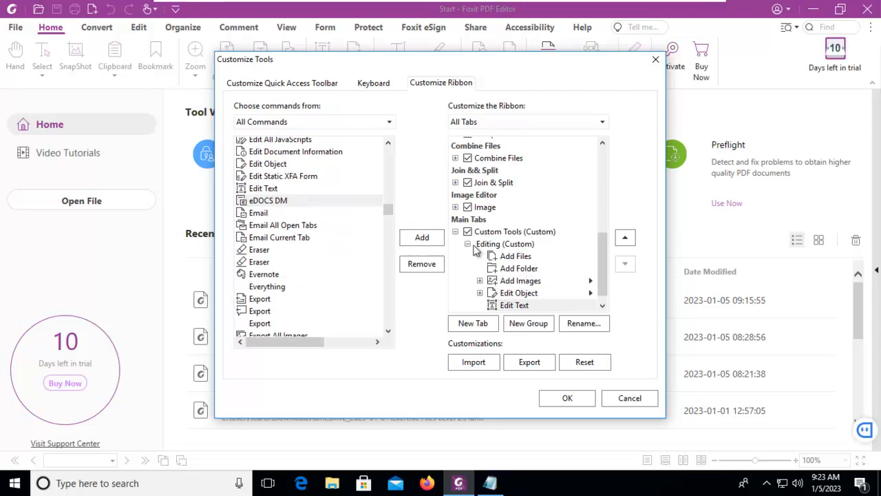
left_click(504, 244)
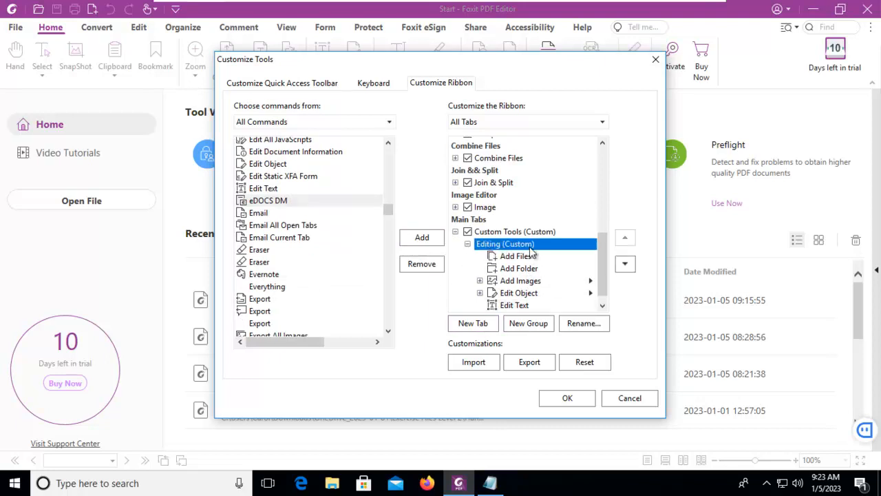
mouse_move(584, 323)
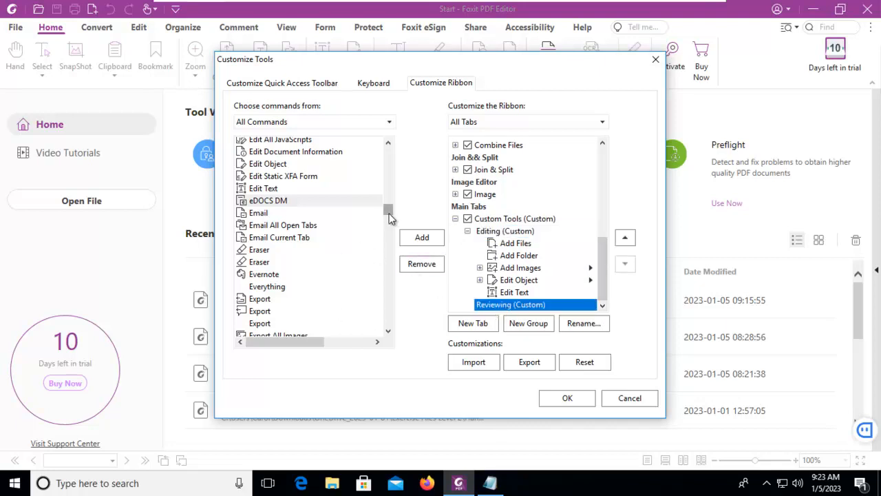
Step: Browse the command list and select the Reviewing group to receive commands
scroll("down", 3)
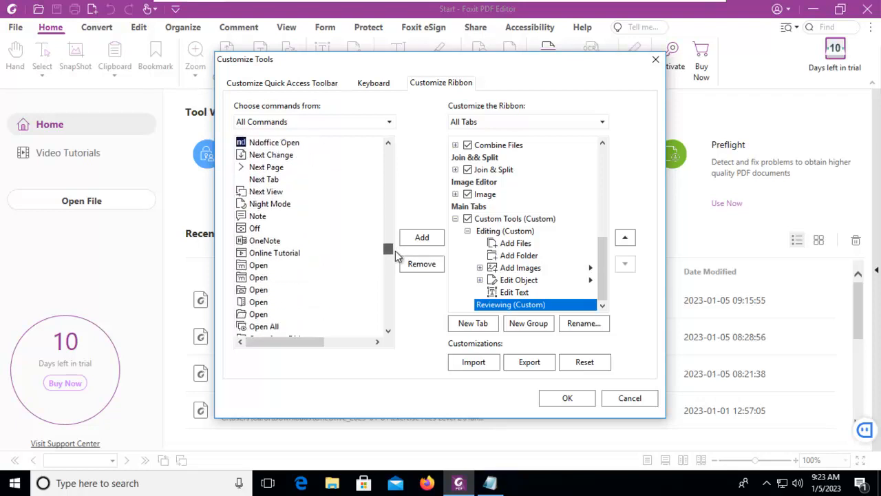
scroll("down", 3)
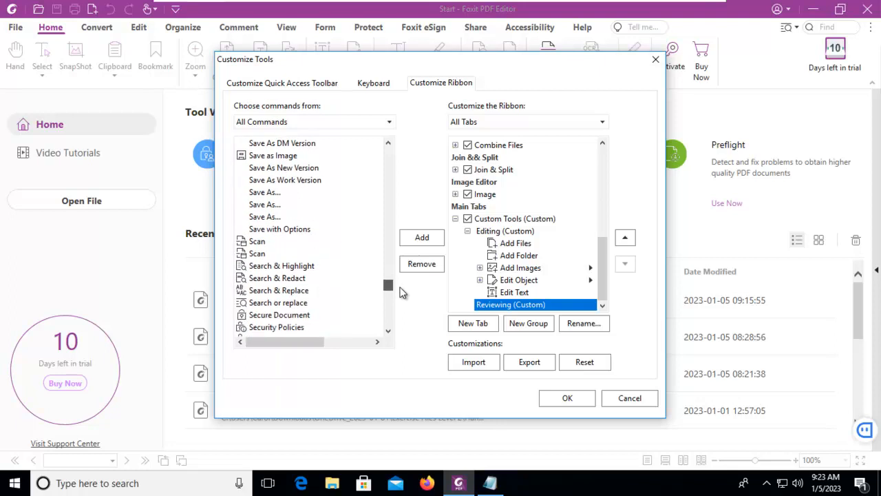
scroll("down", 3)
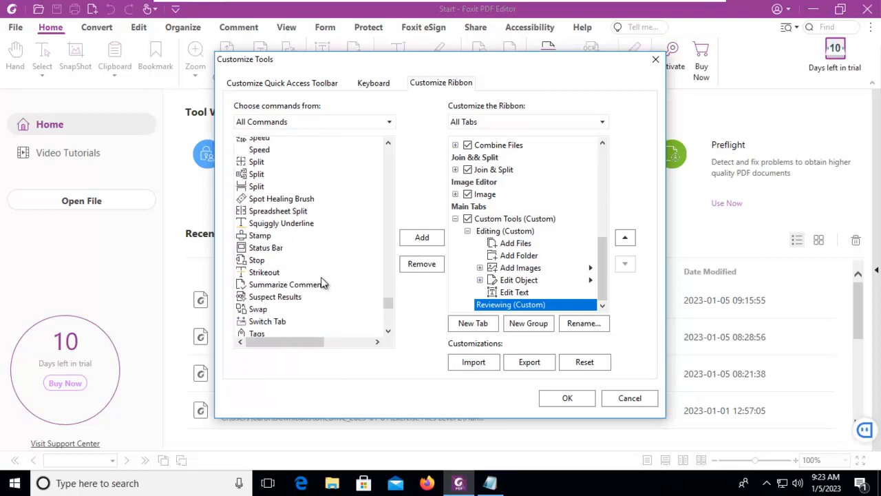
scroll("down", 3)
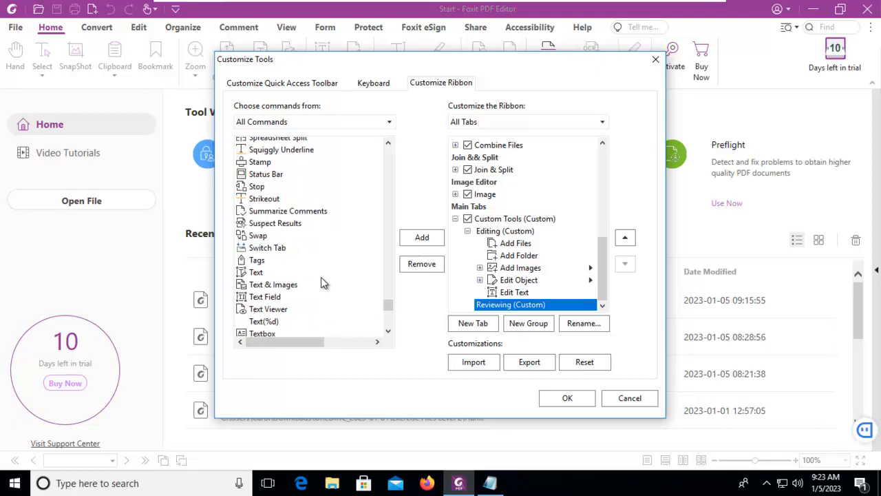
scroll("up", 3)
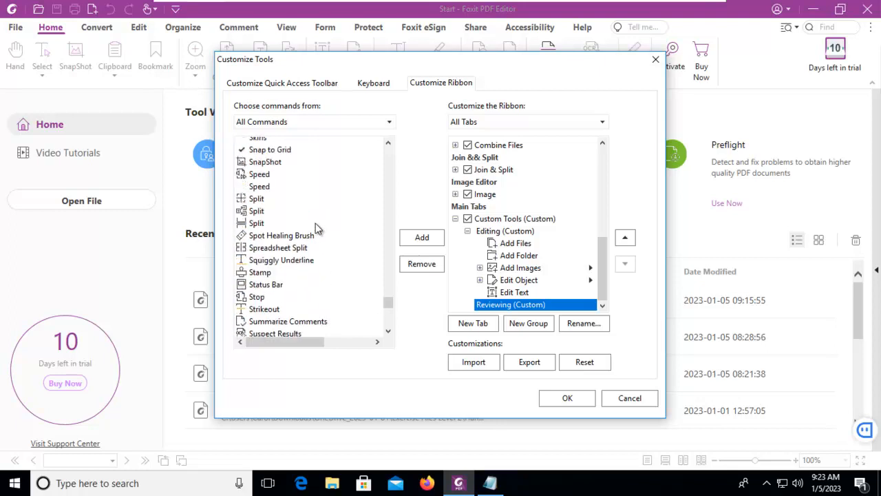
scroll("up", 3)
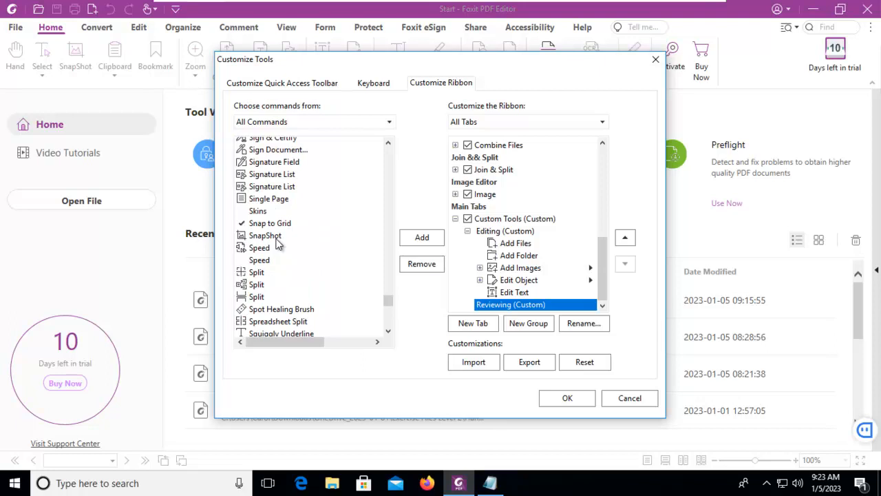
mouse_move(321, 231)
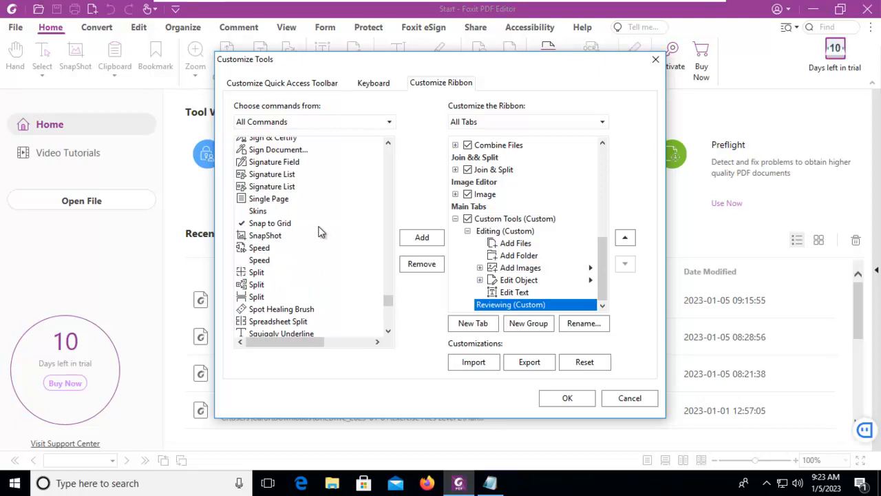
scroll("down", 3)
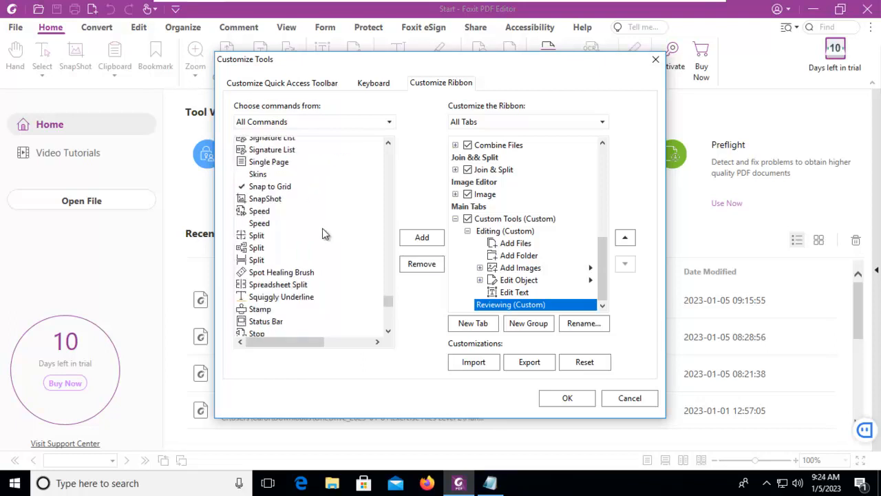
scroll("down", 3)
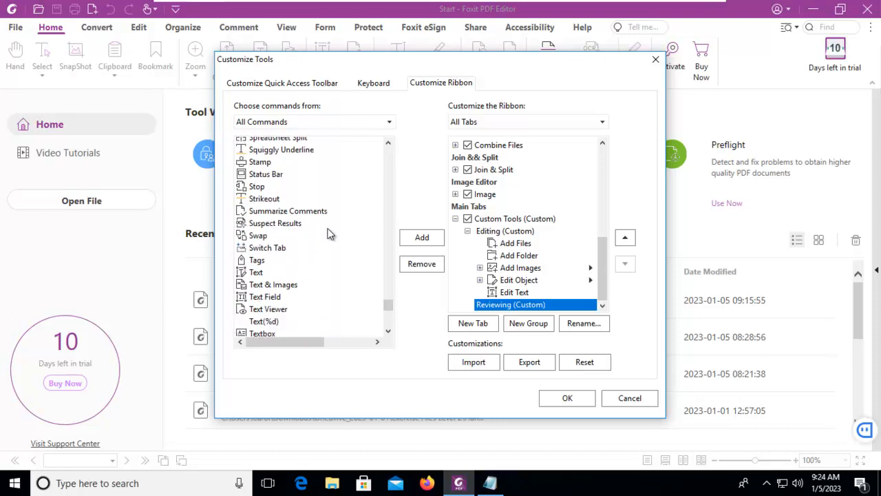
scroll("down", 3)
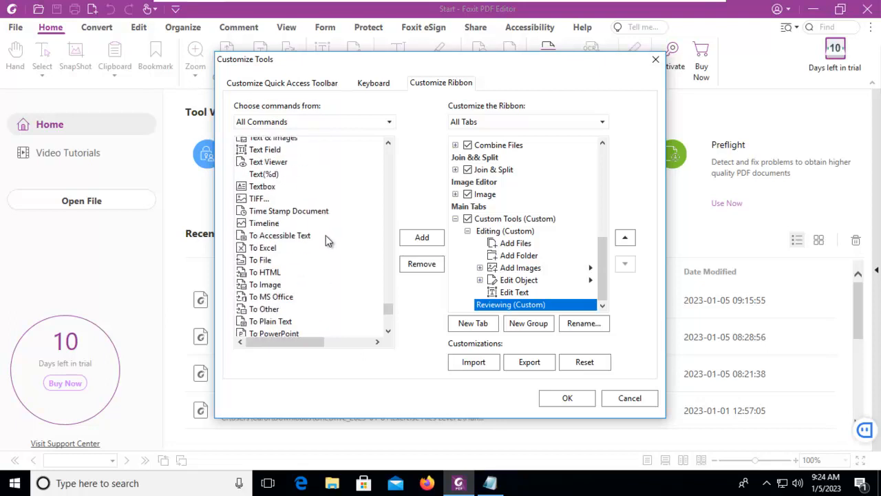
scroll("up", 3)
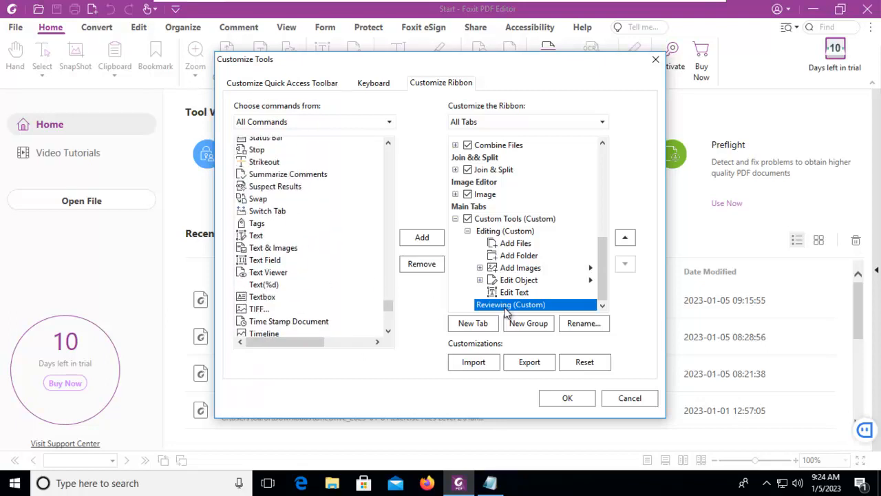
left_click(273, 284)
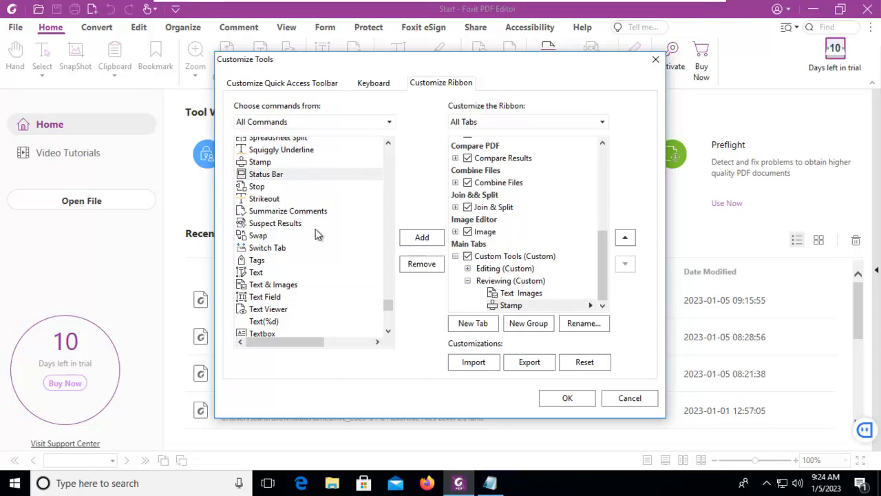
Step: Add Text & Images, Stamp, Single Page, Show Status Bar and Show Summary, then apply the ribbon with OK
scroll("up", 3)
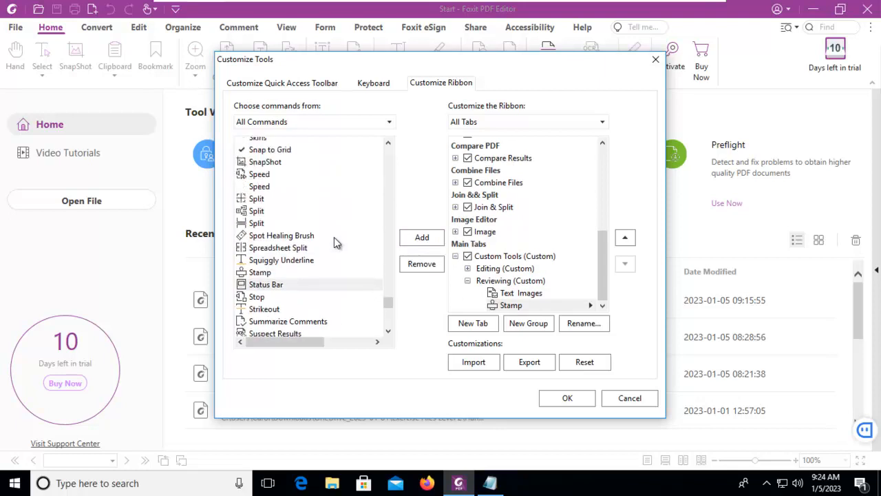
scroll("up", 3)
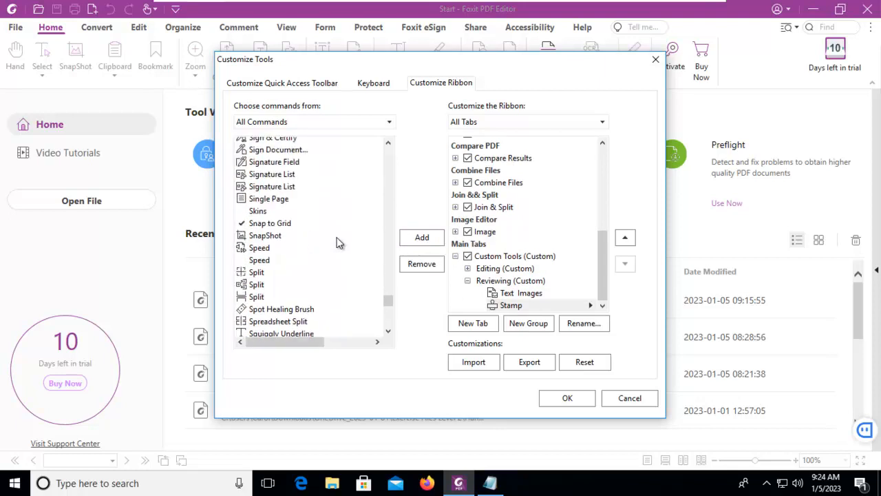
scroll("up", 3)
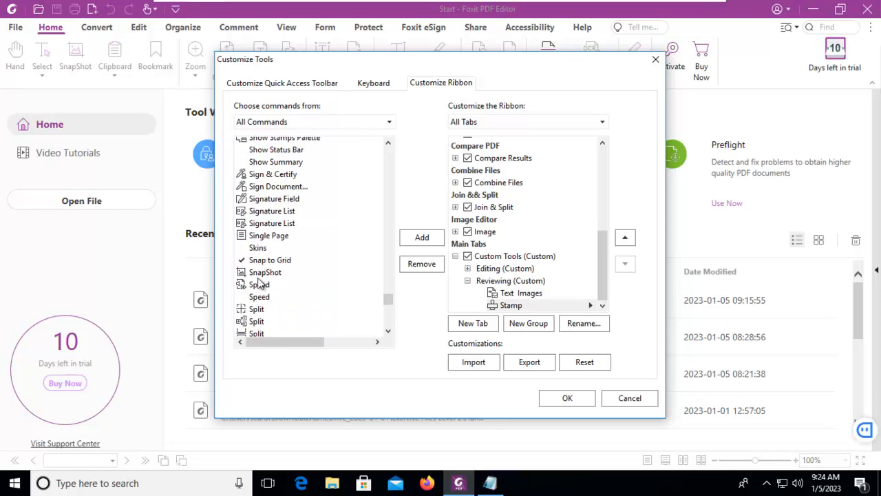
mouse_move(286, 238)
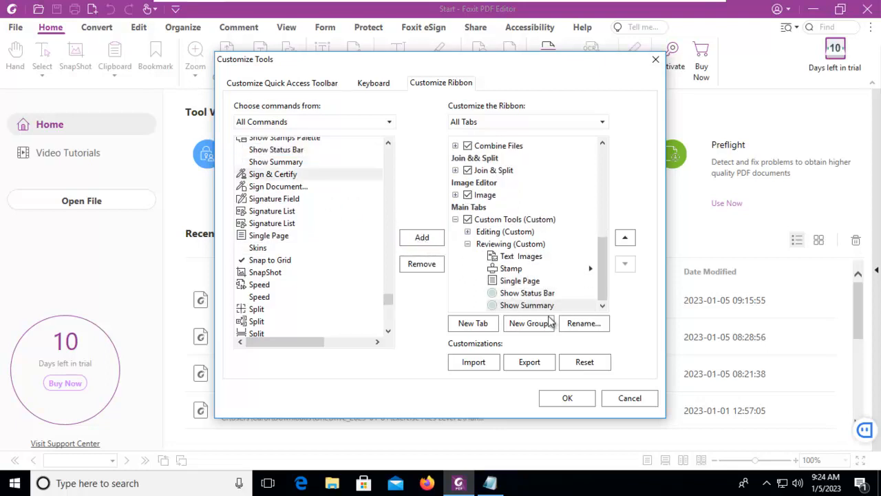
left_click(567, 398)
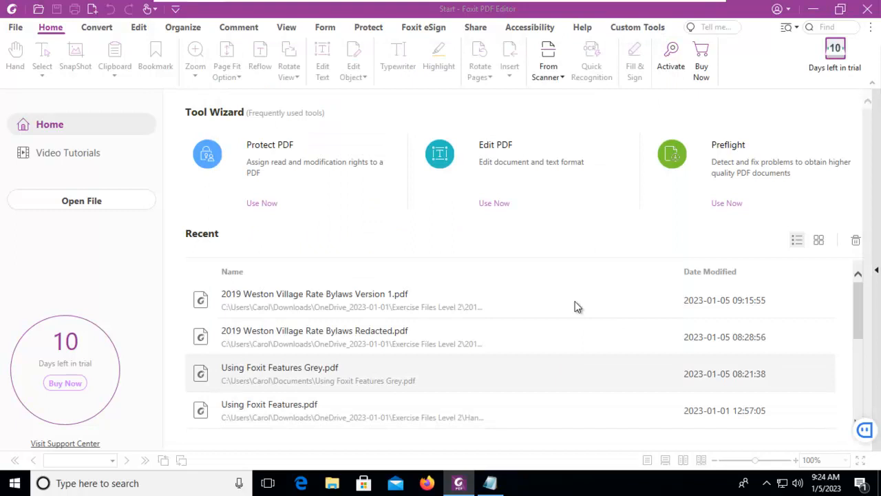
left_click(637, 27)
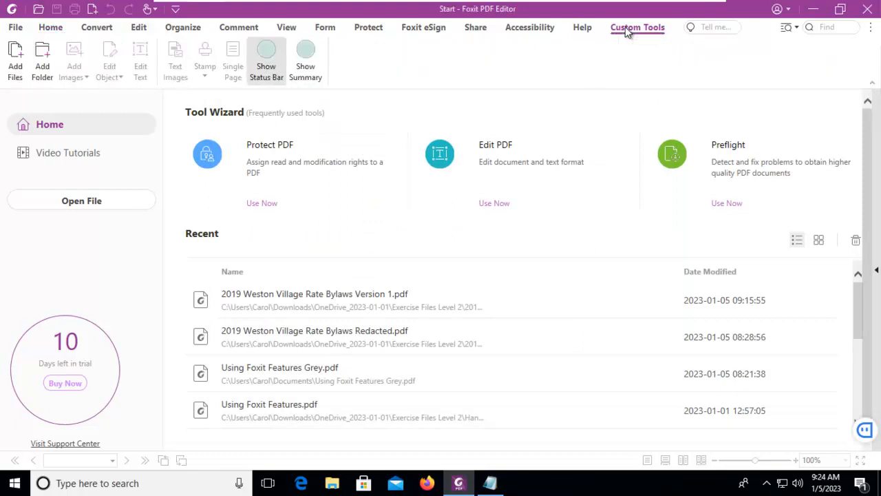
mouse_move(158, 47)
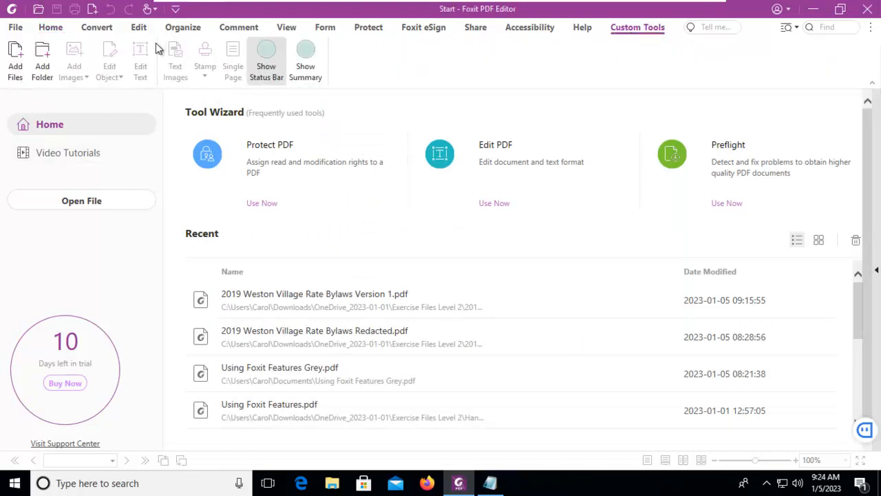
mouse_move(176, 63)
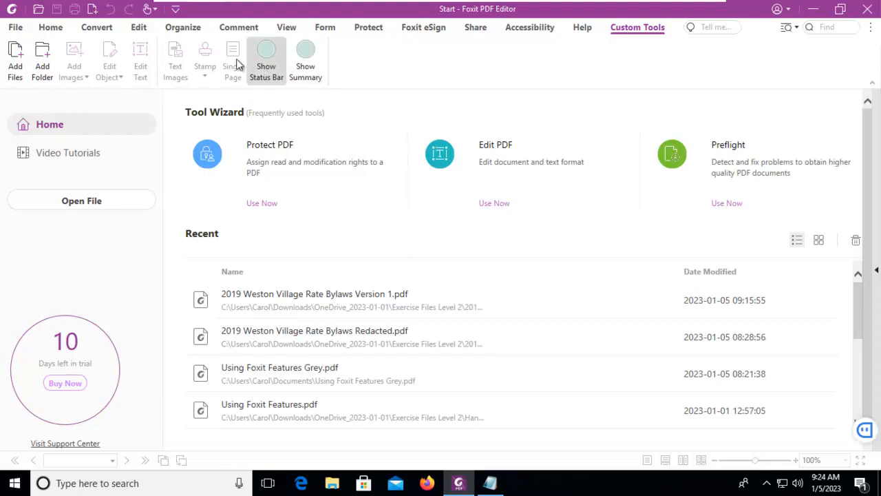
mouse_move(305, 62)
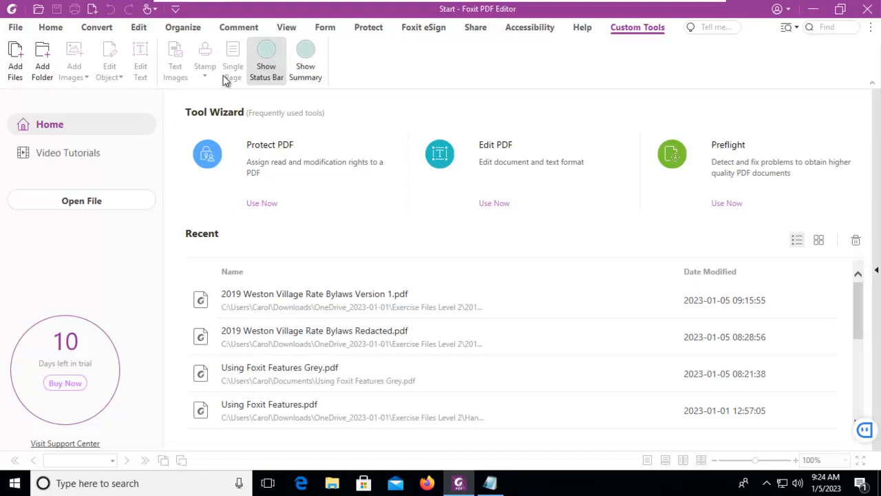
mouse_move(78, 74)
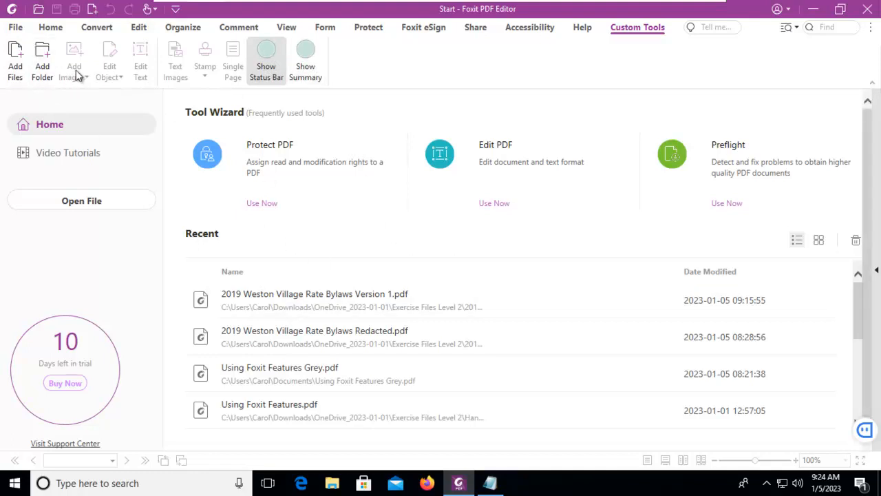
mouse_move(186, 74)
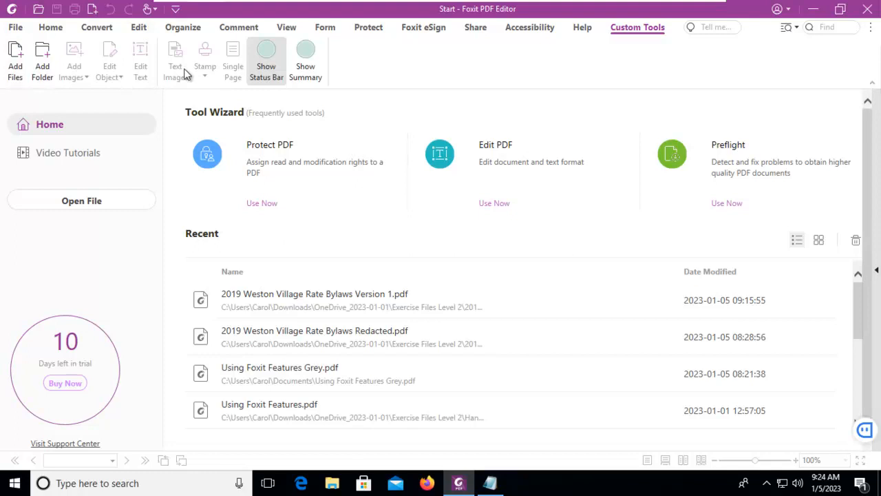
mouse_move(295, 285)
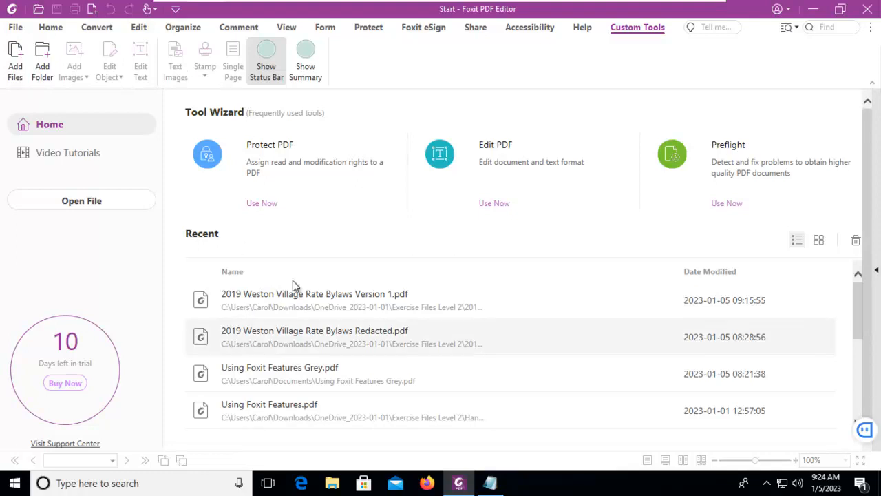
mouse_move(363, 222)
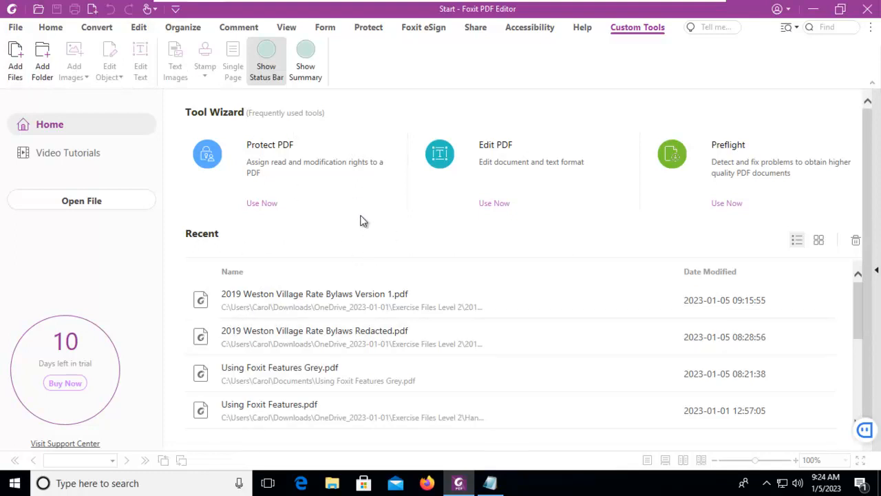
mouse_move(605, 53)
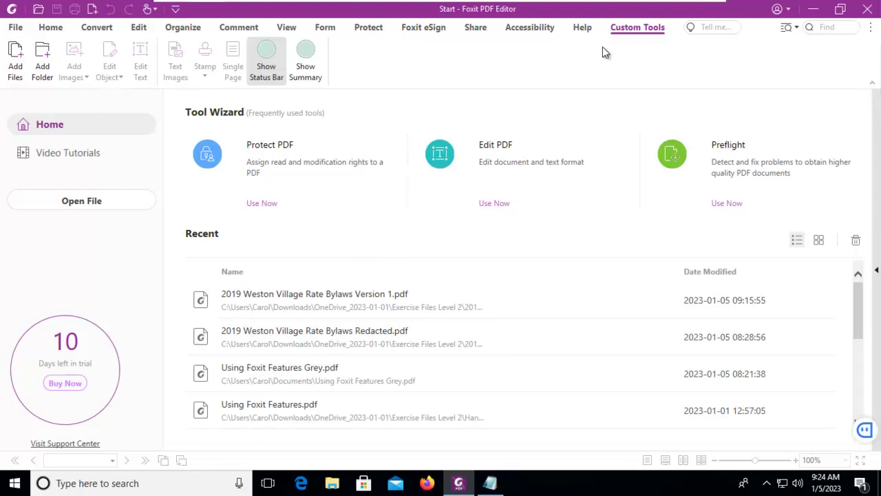
mouse_move(15, 27)
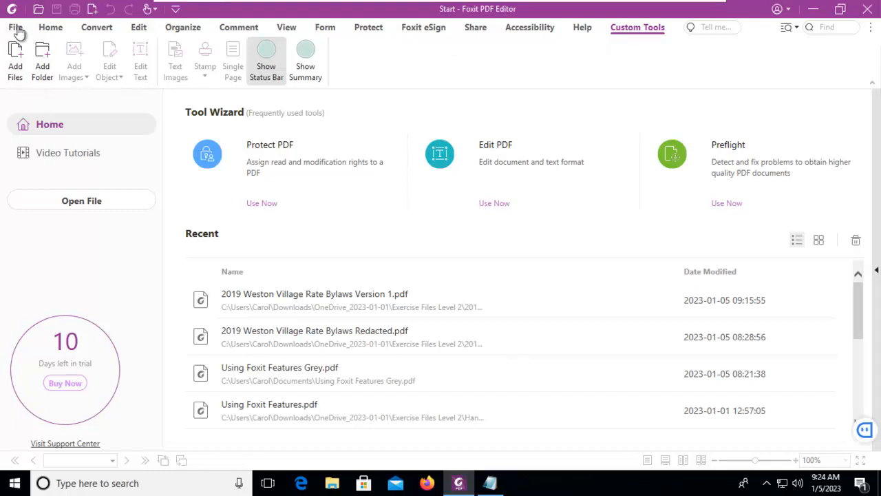
Step: Return to the Custom Tools tab and reopen the Customize Ribbon settings
left_click(14, 27)
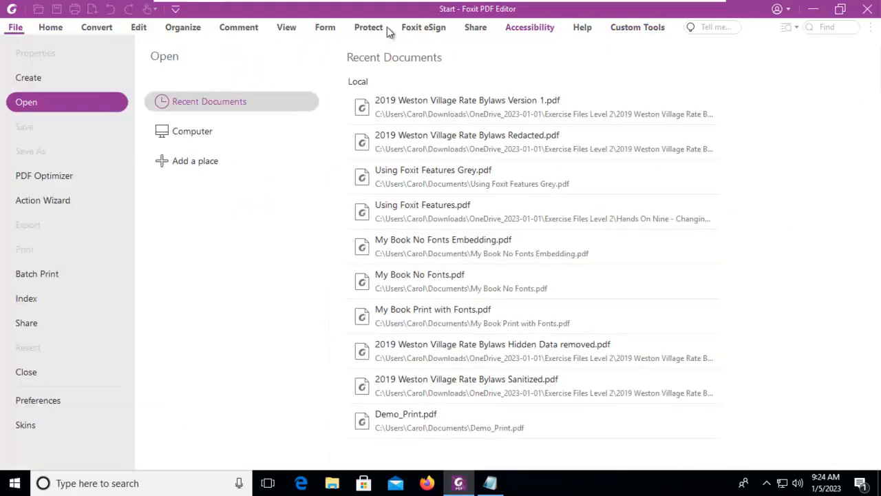
left_click(637, 27)
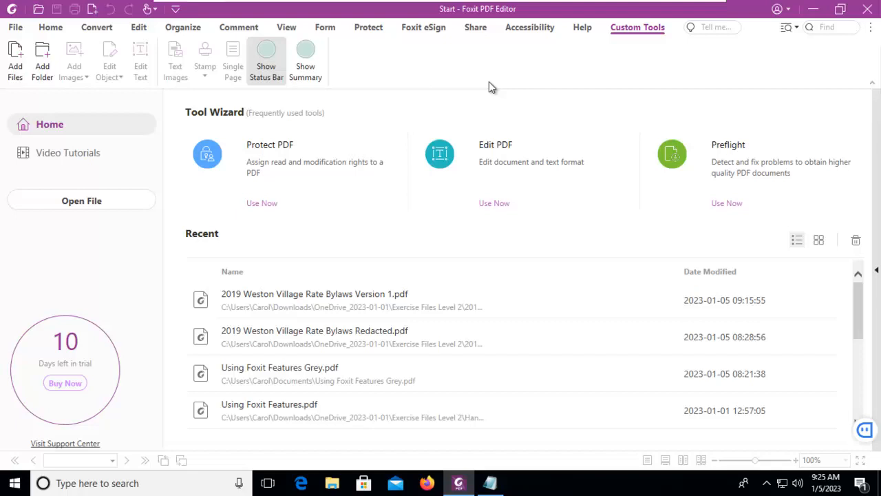
right_click(489, 86)
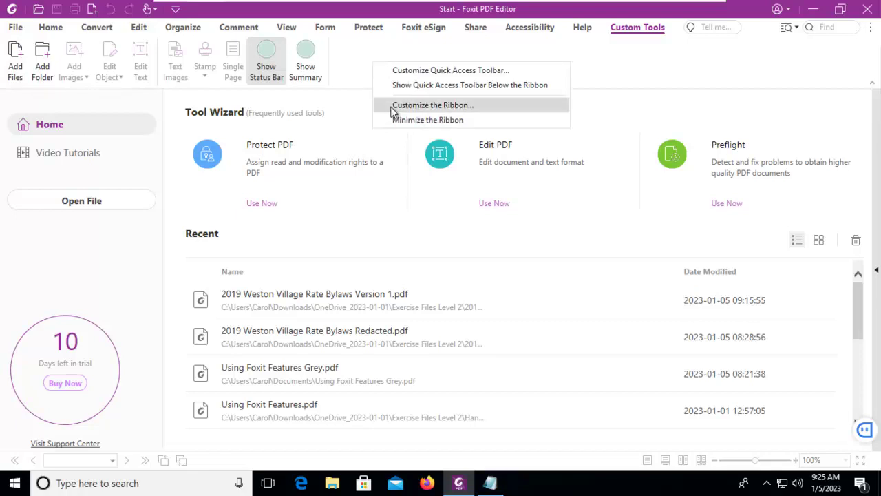
left_click(433, 104)
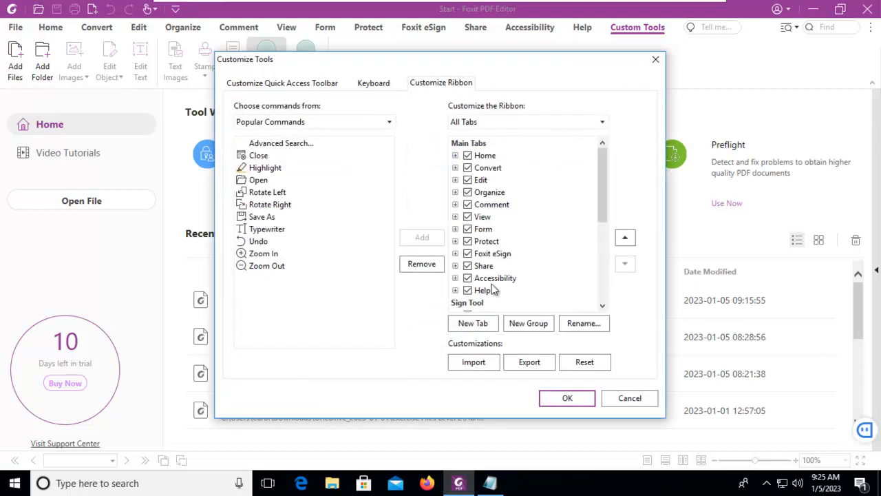
Step: Select Custom Tools (Custom) and start the Export, proposing RibbonCustom.xml
scroll("down", 3)
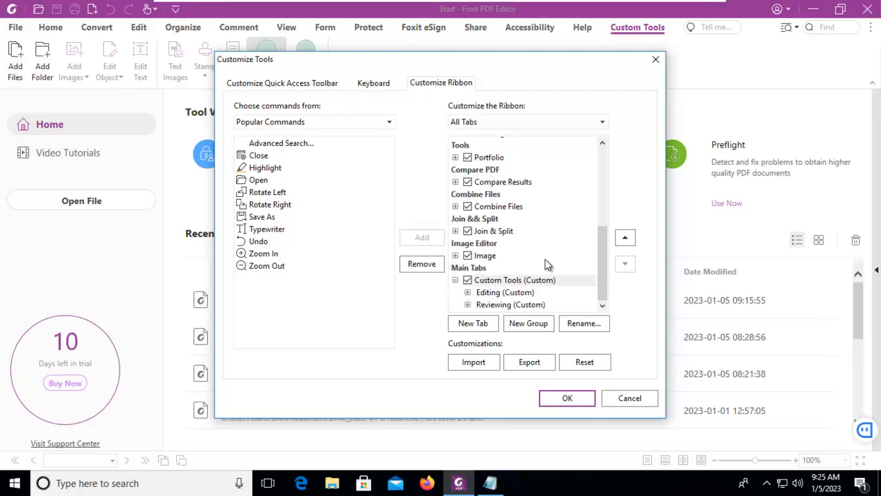
left_click(515, 279)
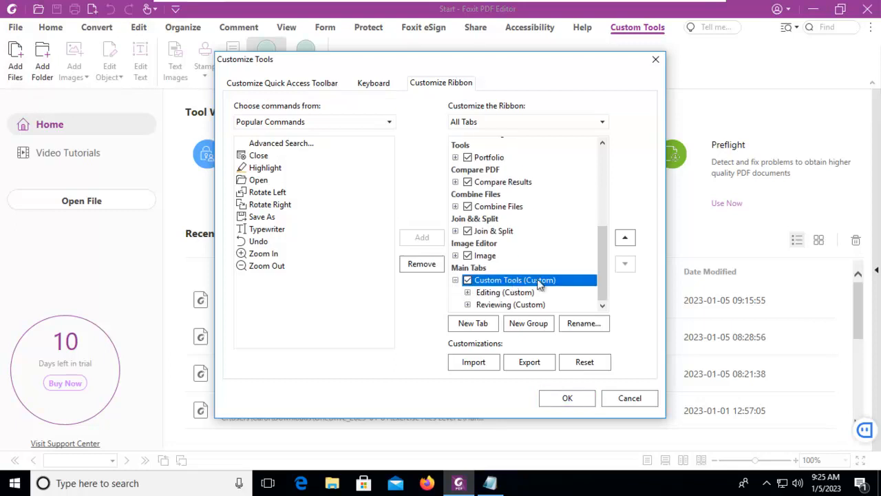
mouse_move(498, 378)
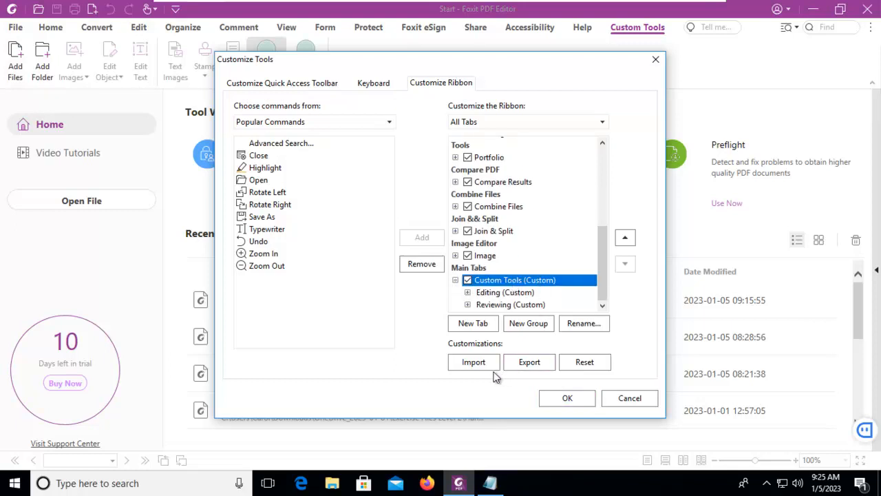
left_click(528, 362)
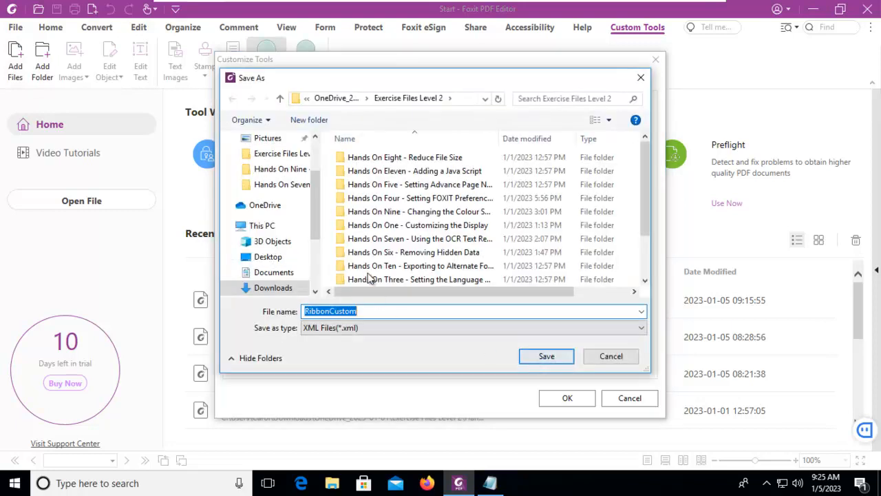
Step: Save the export to the Desktop as RibbonCustomFoxit.xml and close the settings with OK
left_click(268, 256)
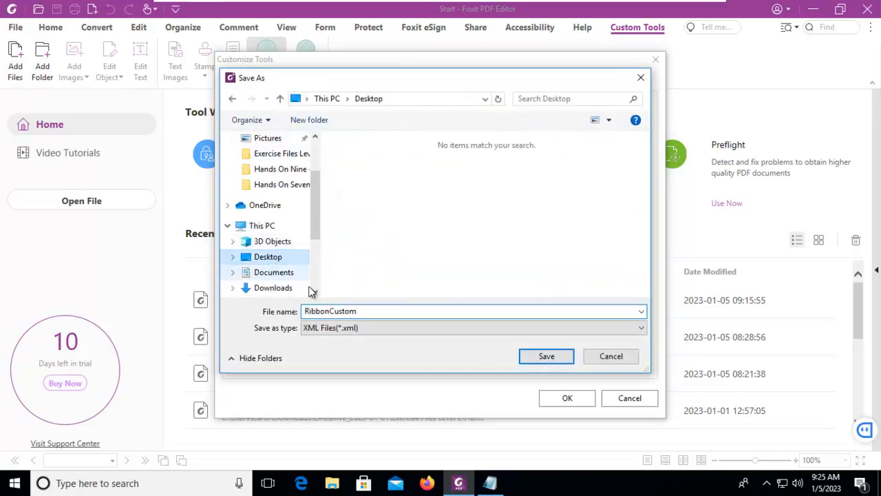
triple_click(472, 310)
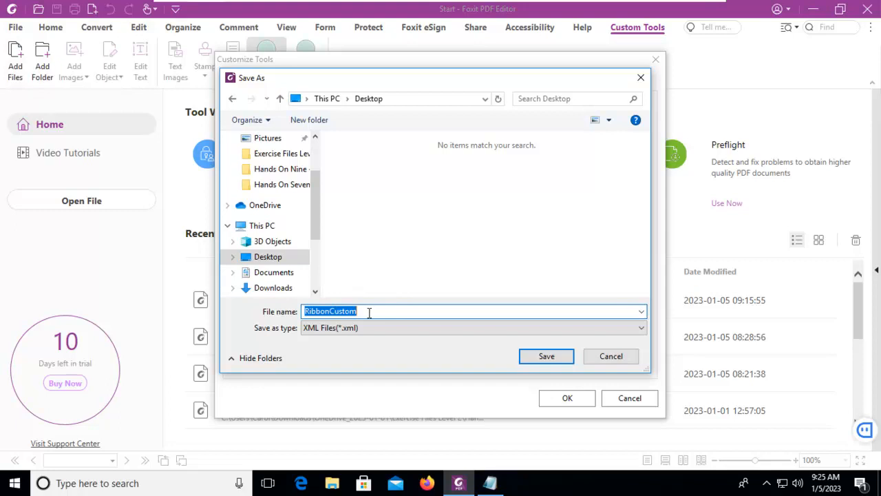
type("Foxit")
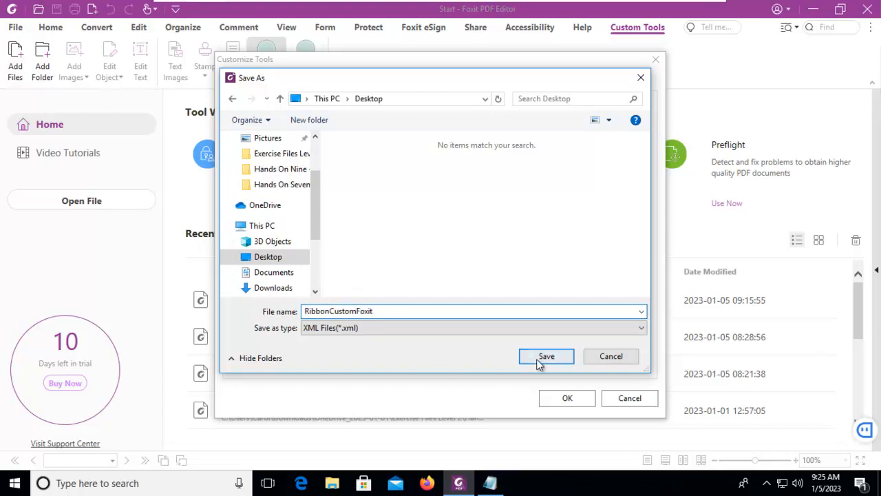
left_click(546, 356)
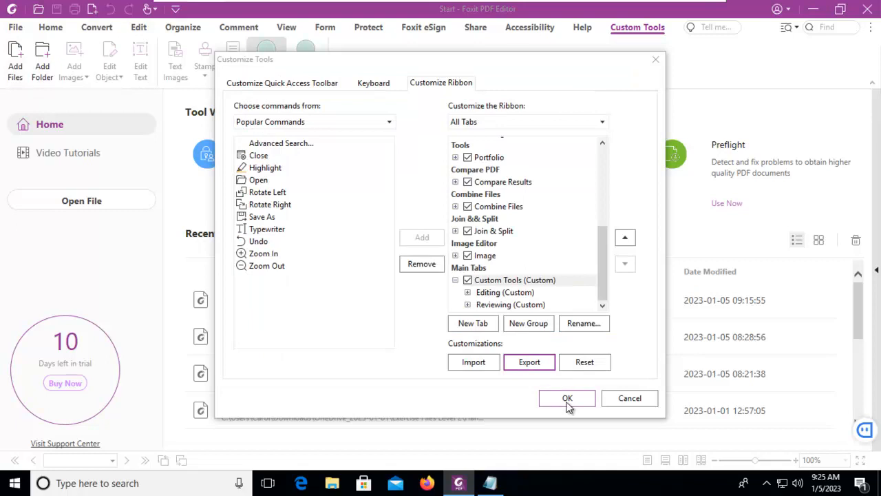
left_click(567, 398)
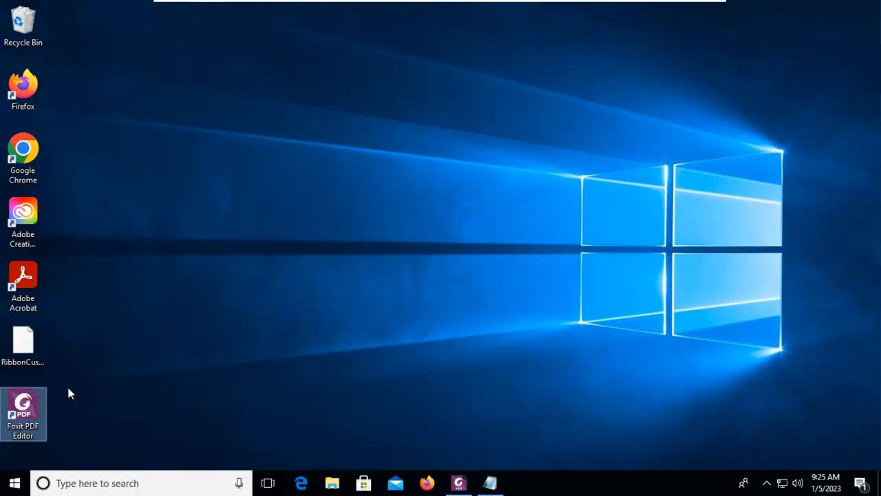
mouse_move(408, 470)
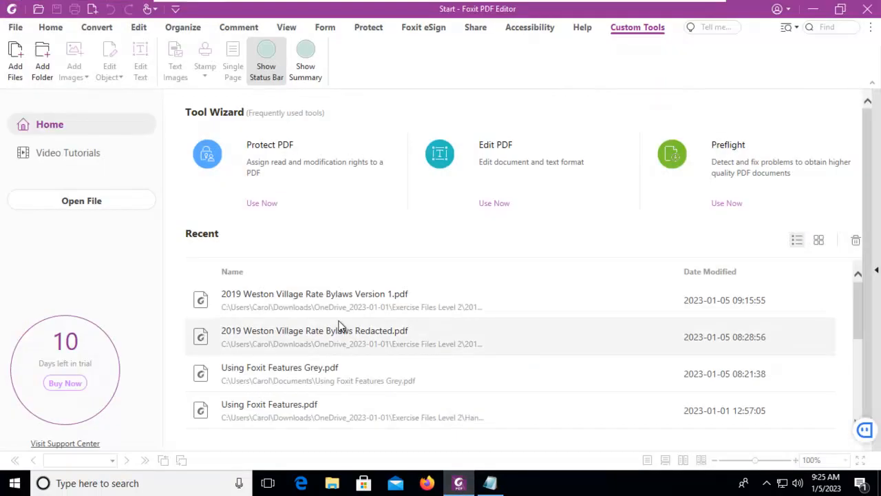
mouse_move(238, 141)
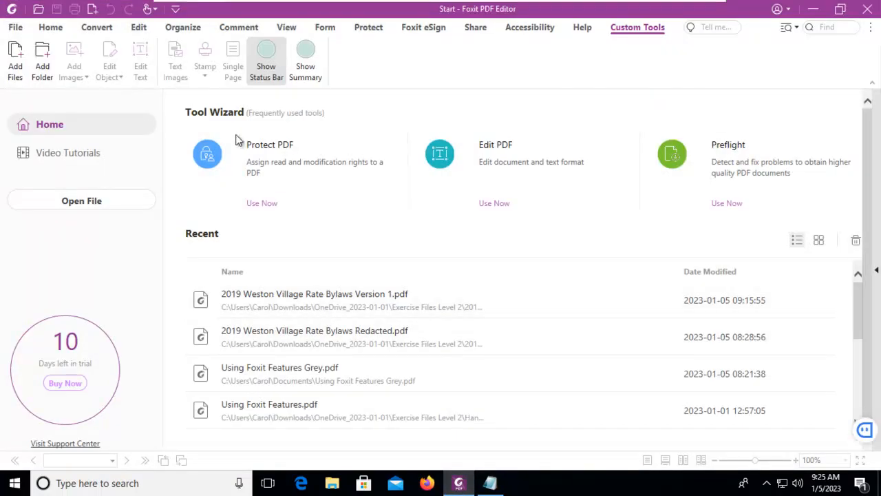
mouse_move(406, 55)
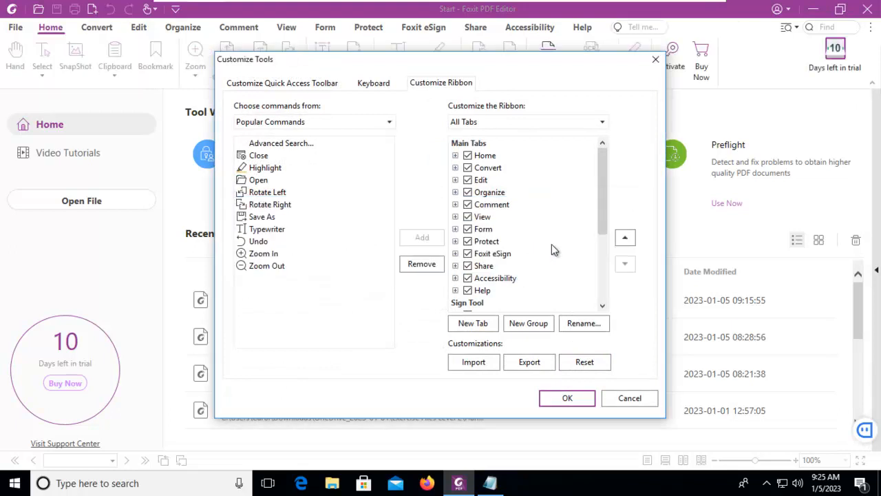
Step: Check the tab list after reset and start importing the saved ribbon customizations
scroll("down", 3)
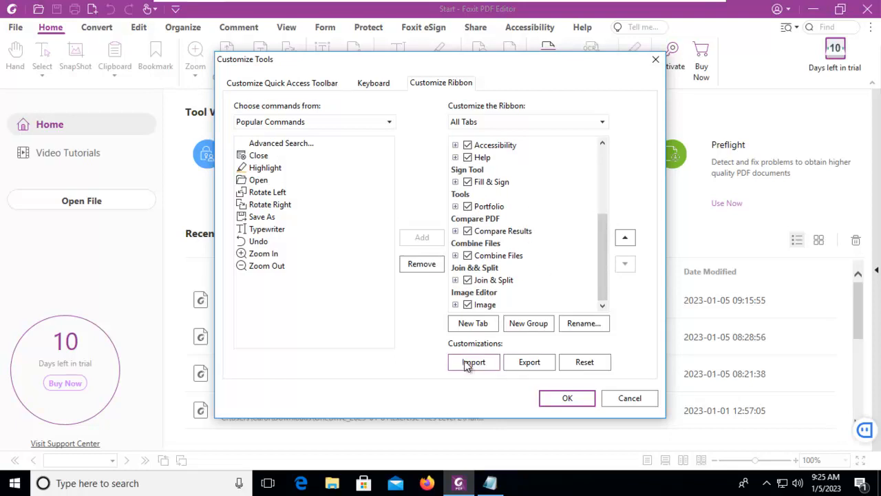
left_click(473, 362)
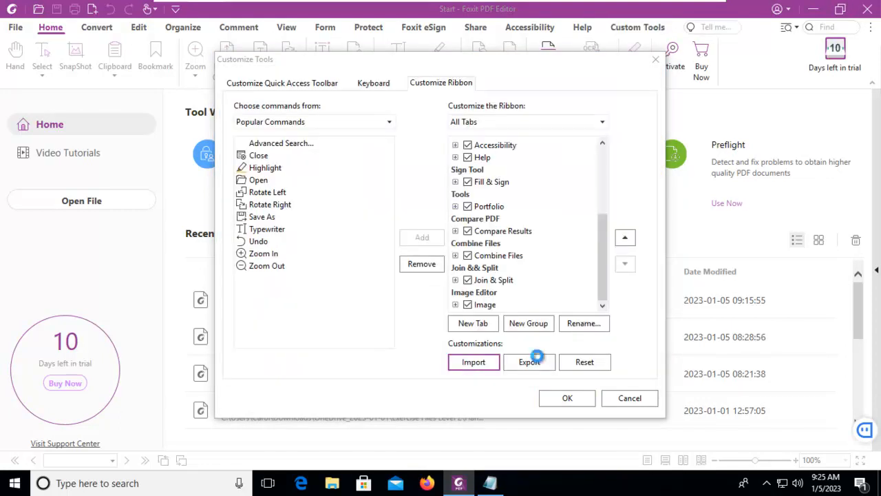
Step: Review the restored tab list and display the Custom Tools tab with its imported commands
scroll("up", 3)
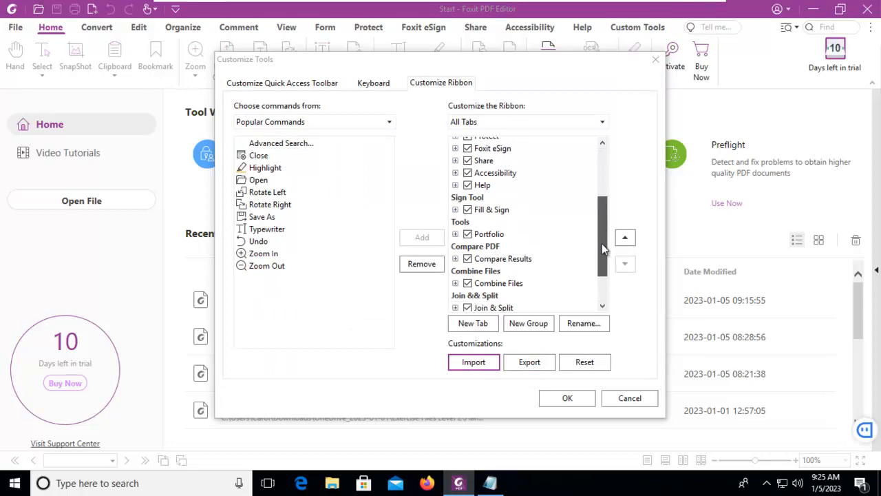
scroll("up", 3)
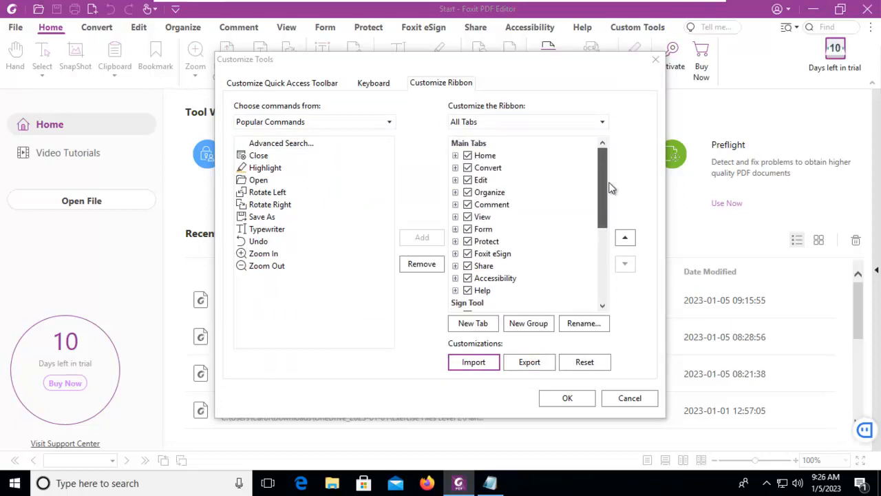
scroll("down", 3)
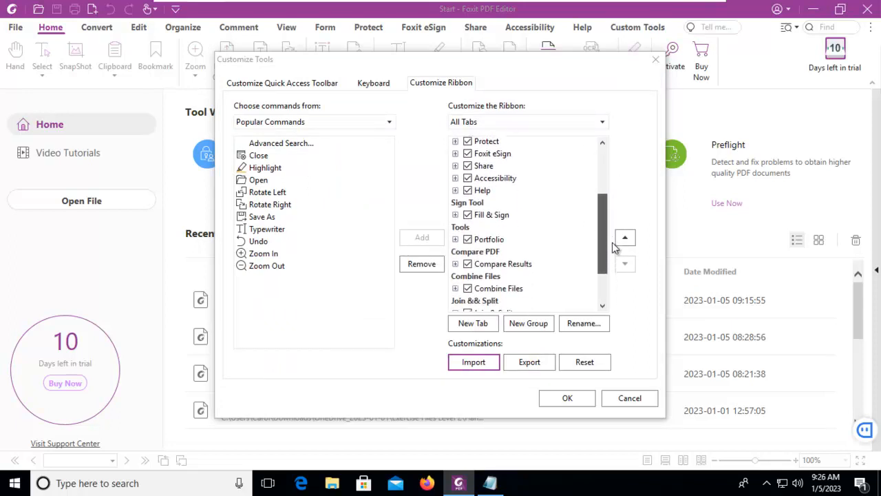
scroll("down", 3)
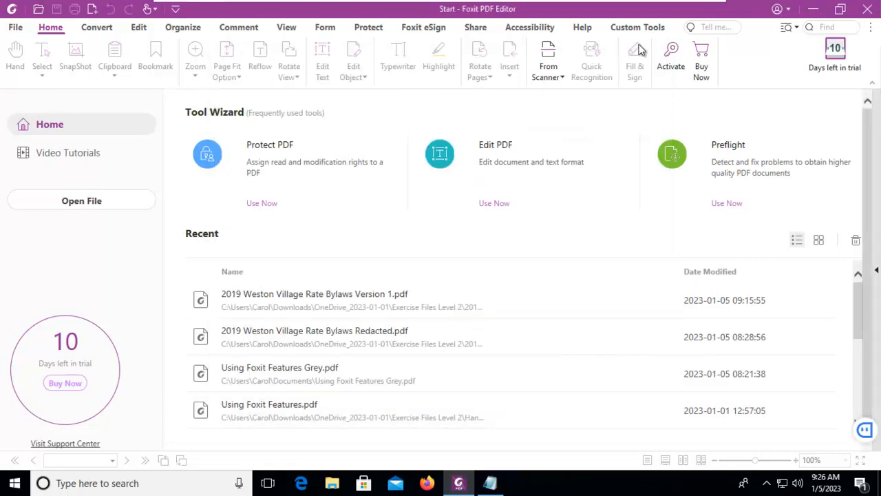
left_click(637, 27)
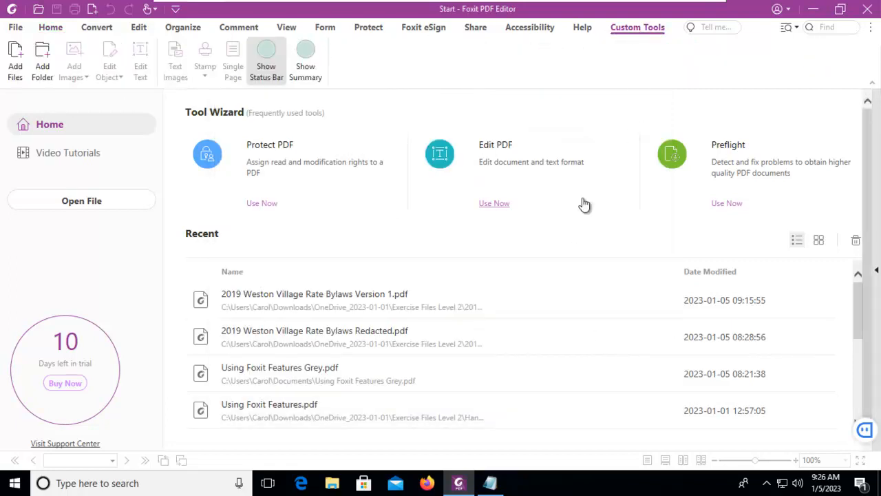
mouse_move(609, 98)
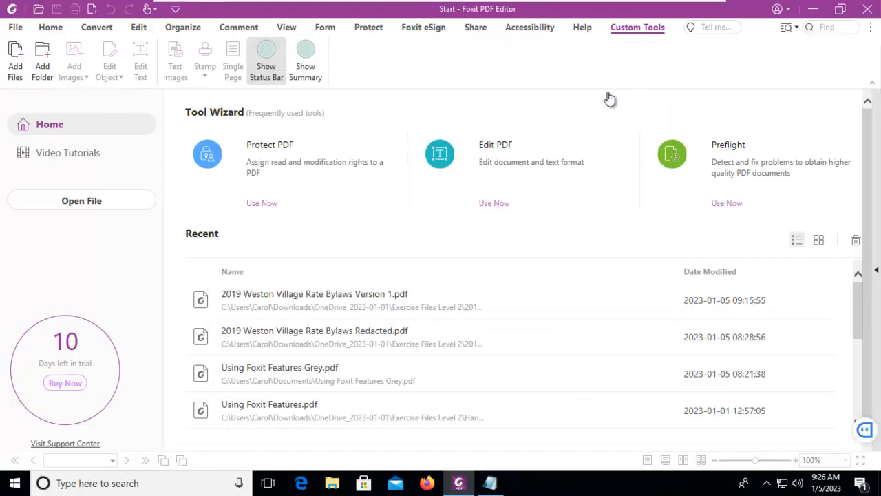